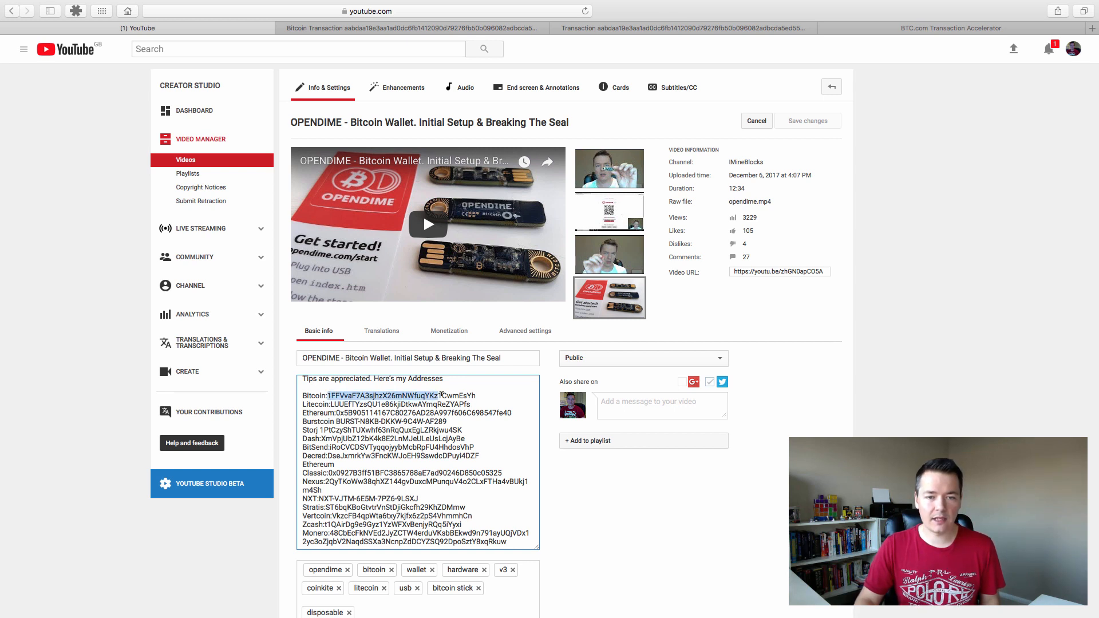
# Copy the Bitcoin tip address from the video description in YouTube Studio
pyautogui.rightClick(400, 395)
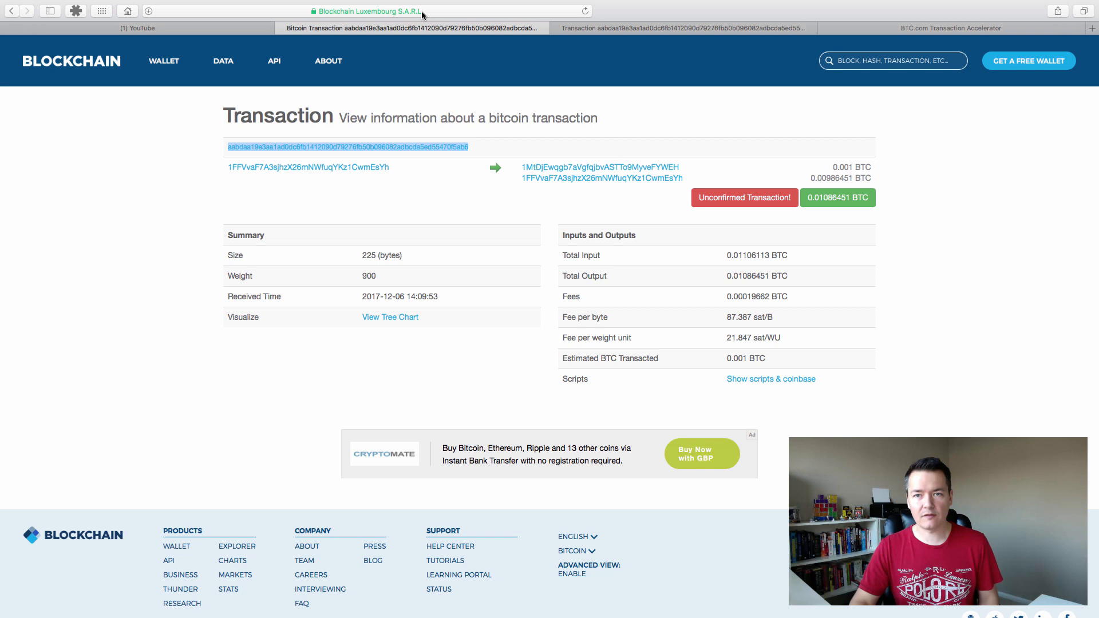
# Paste the address 1FFVvaF7A3sjhzX26mNWfuqYKz1CwmEsYh into Blockchain.info search and look it up
pyautogui.rightClick(891, 61)
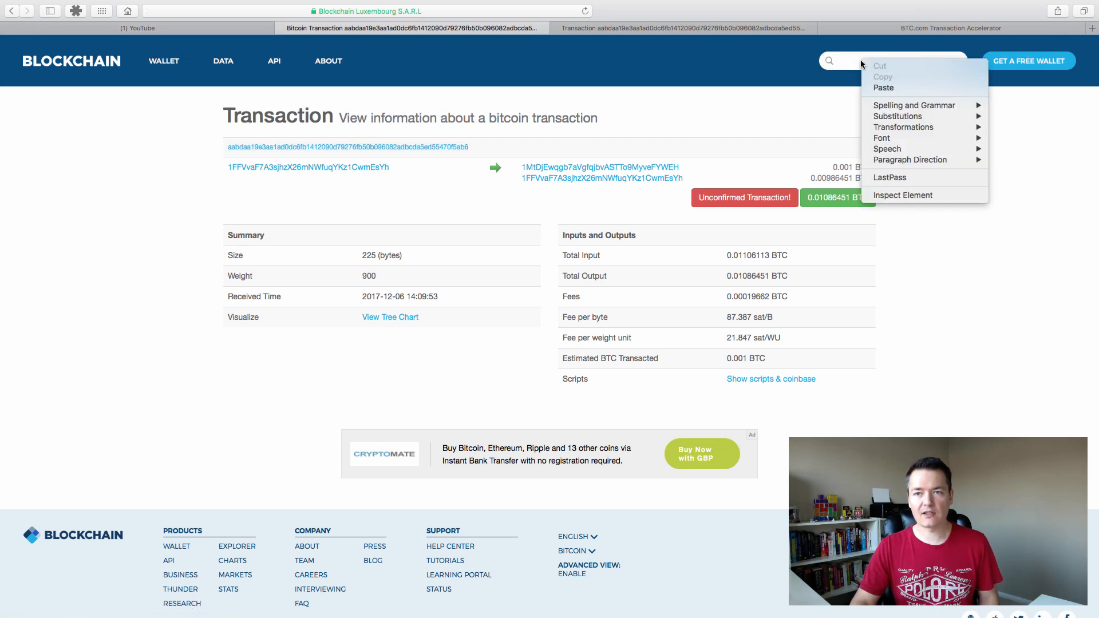
pyautogui.click(884, 87)
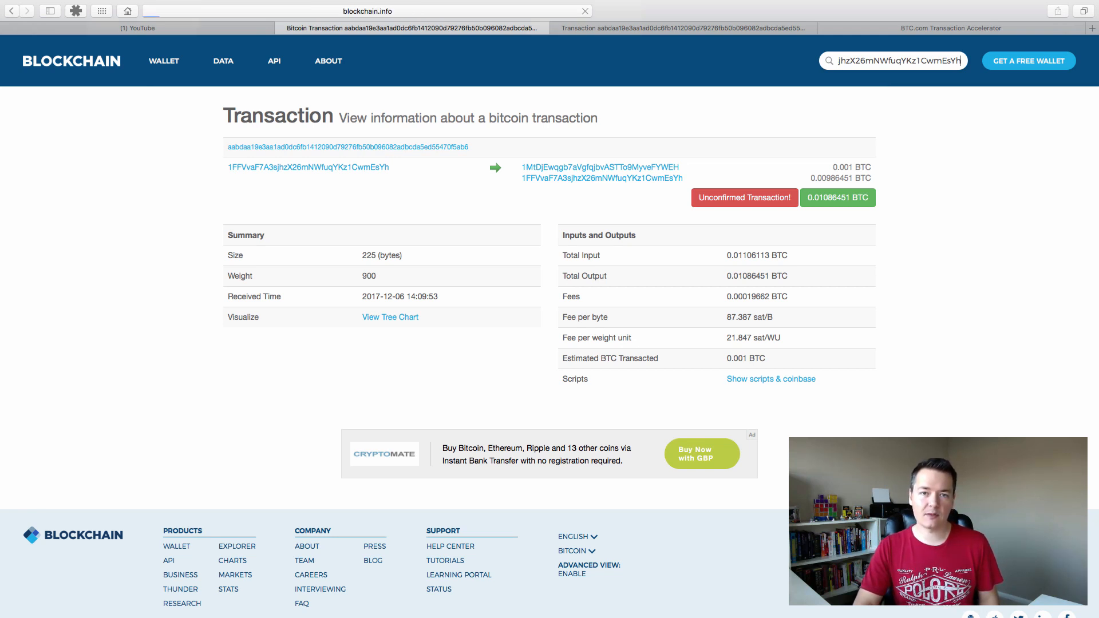
pyautogui.click(308, 168)
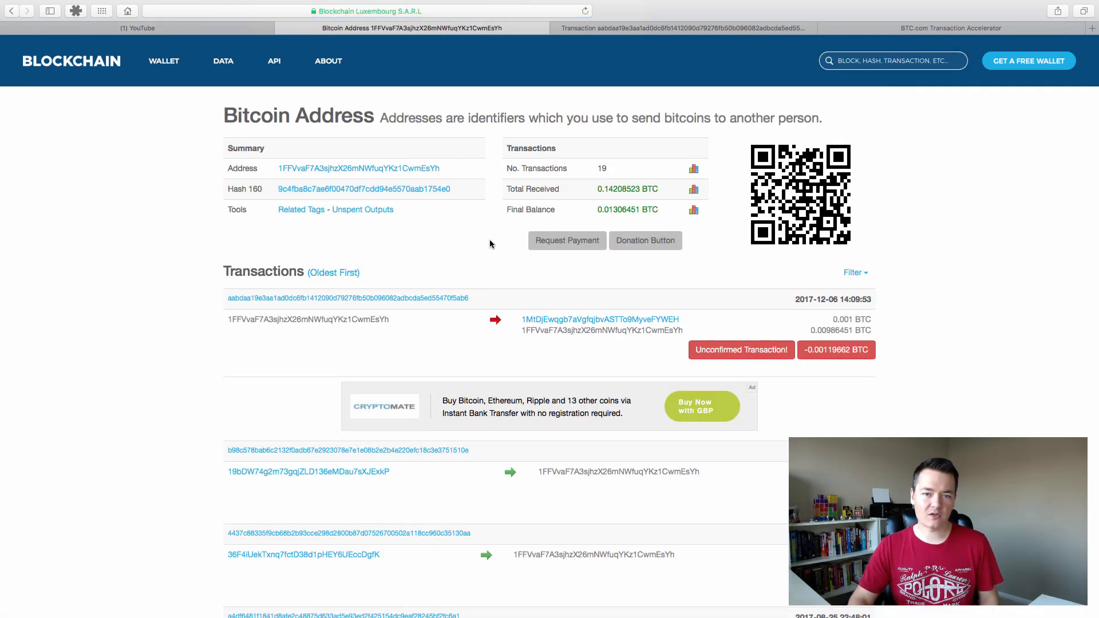
pyautogui.scroll(-3)
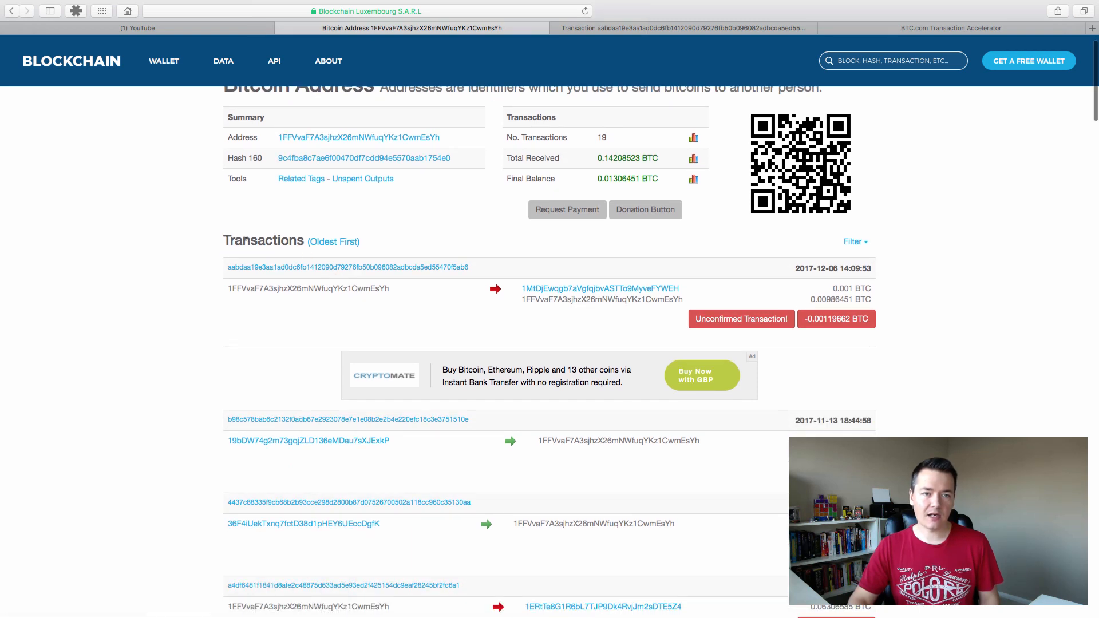
pyautogui.doubleClick(263, 241)
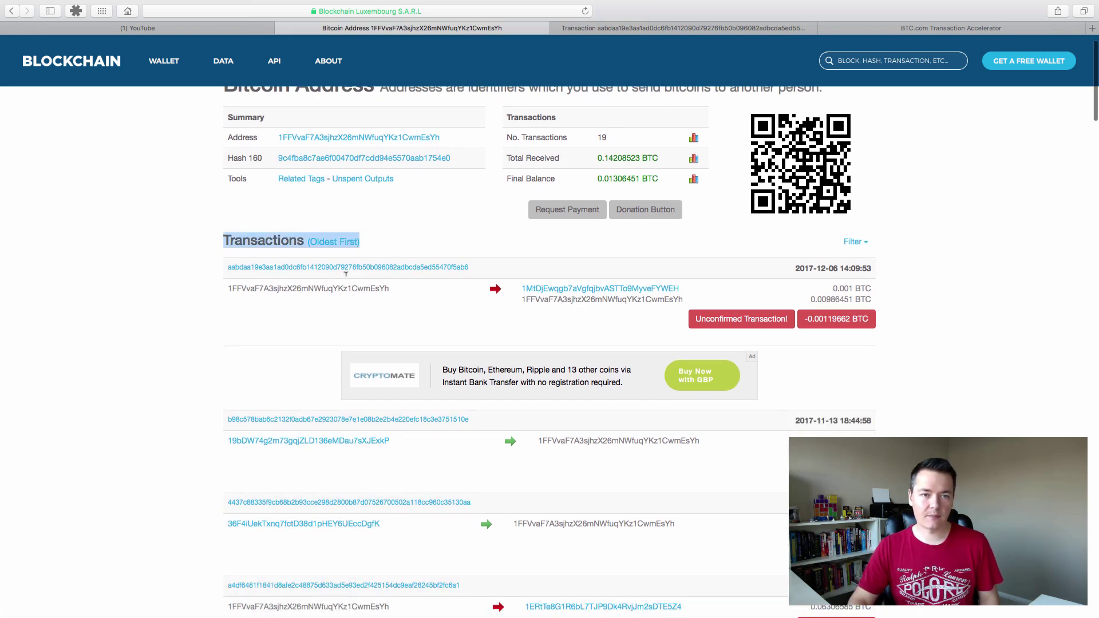
pyautogui.scroll(-3)
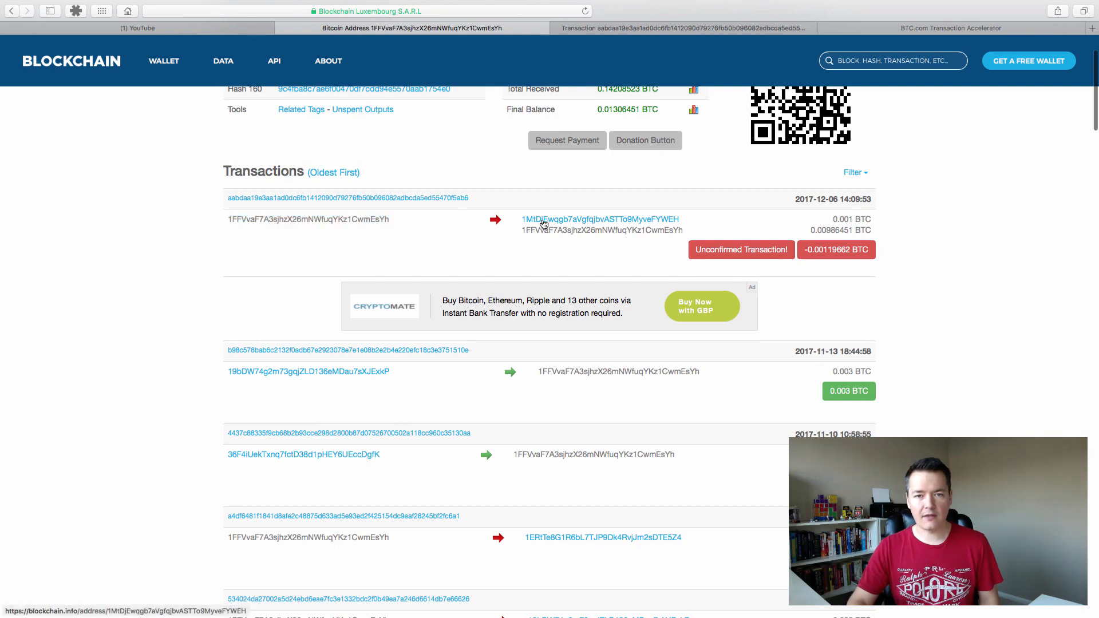
pyautogui.moveTo(663, 225)
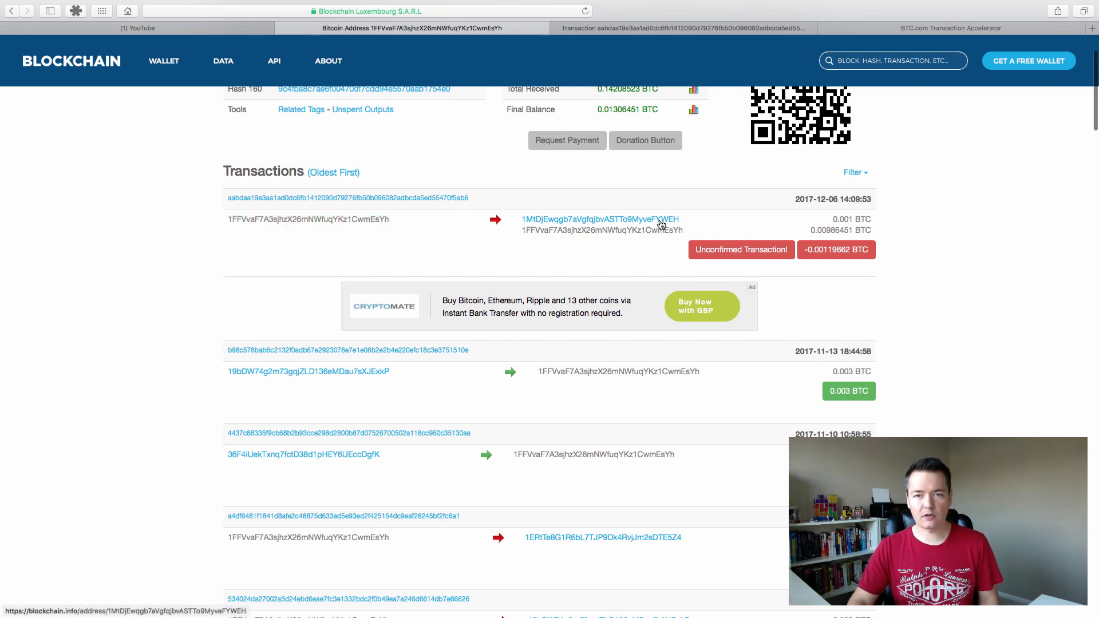
pyautogui.moveTo(851, 219)
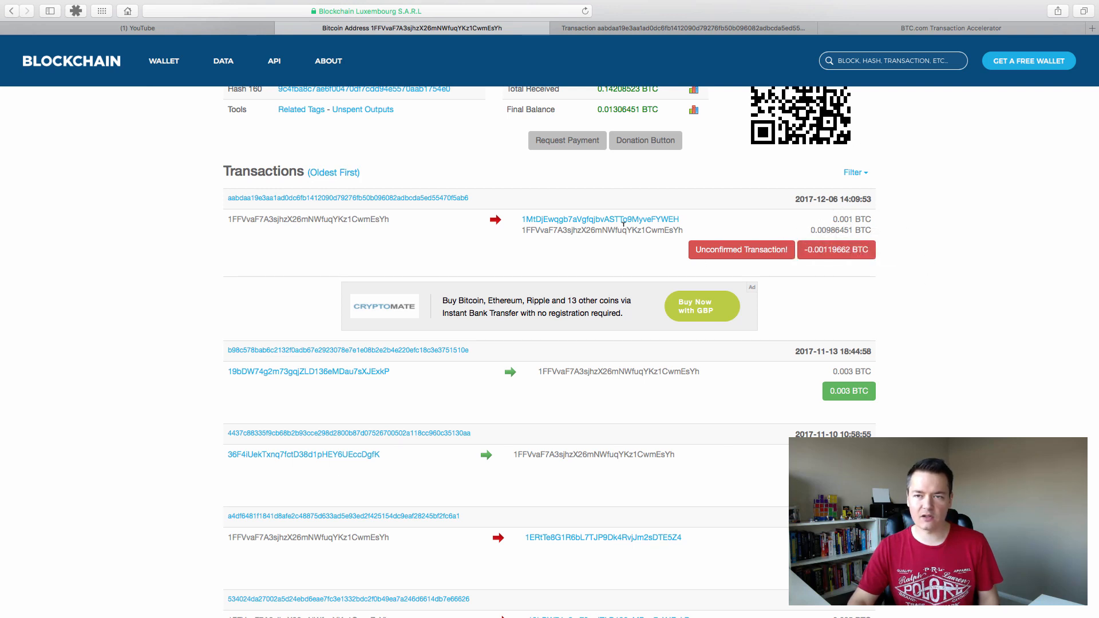
pyautogui.moveTo(710, 255)
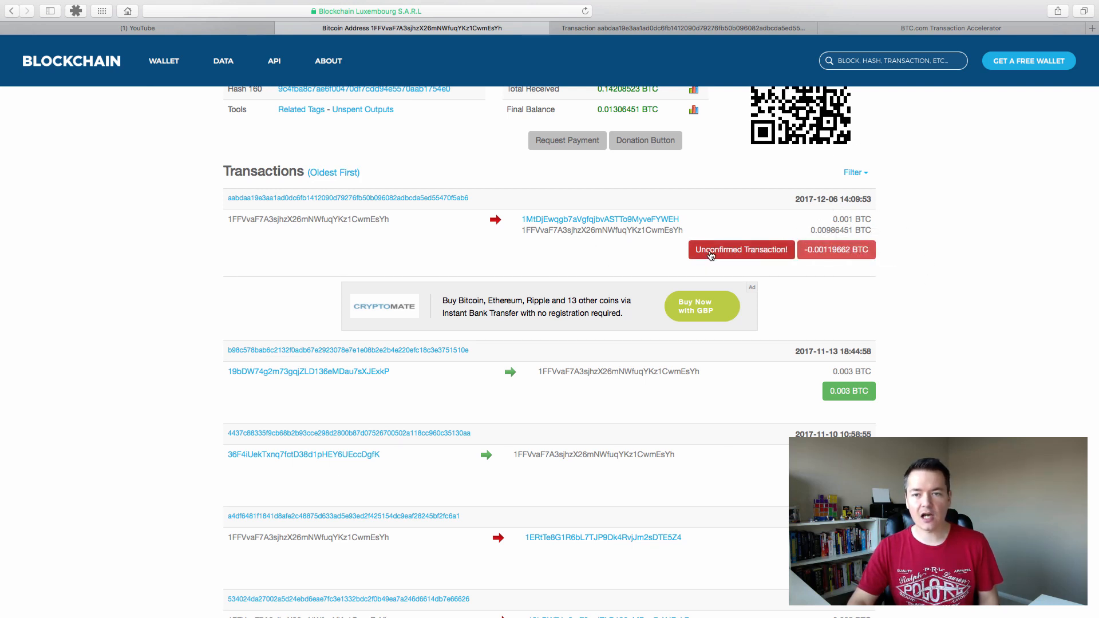
pyautogui.scroll(3)
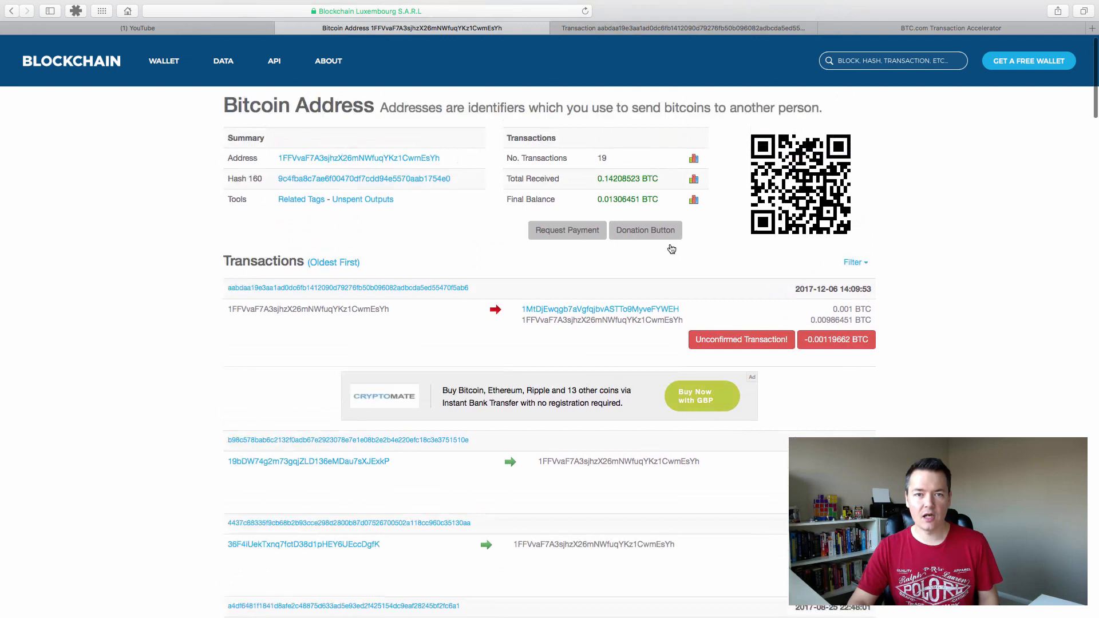
pyautogui.scroll(3)
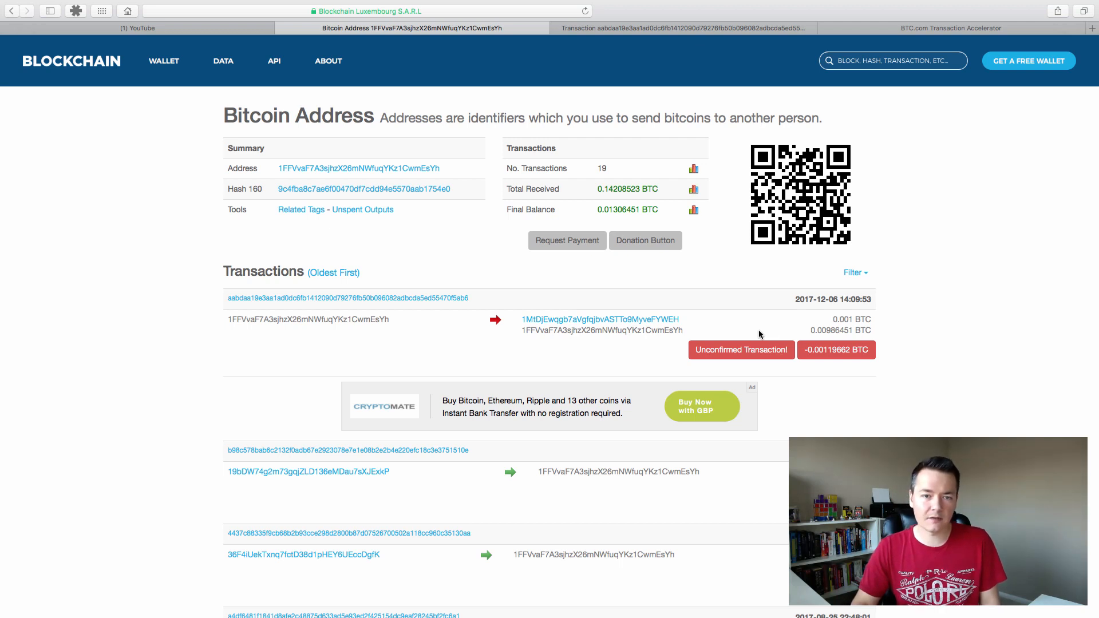
pyautogui.moveTo(477, 294)
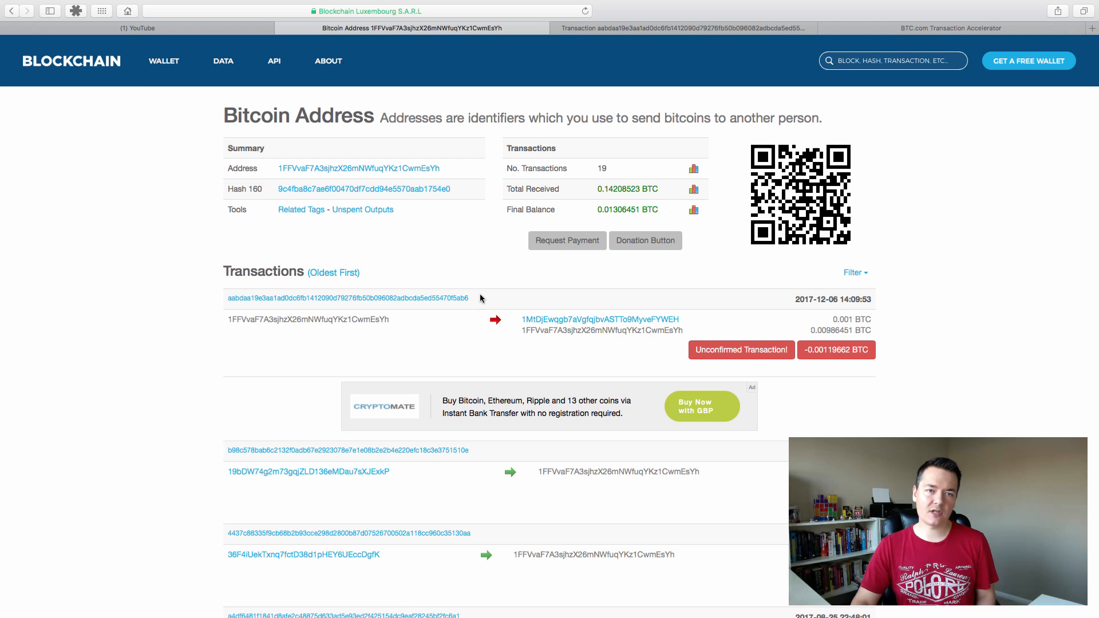
pyautogui.moveTo(421, 299)
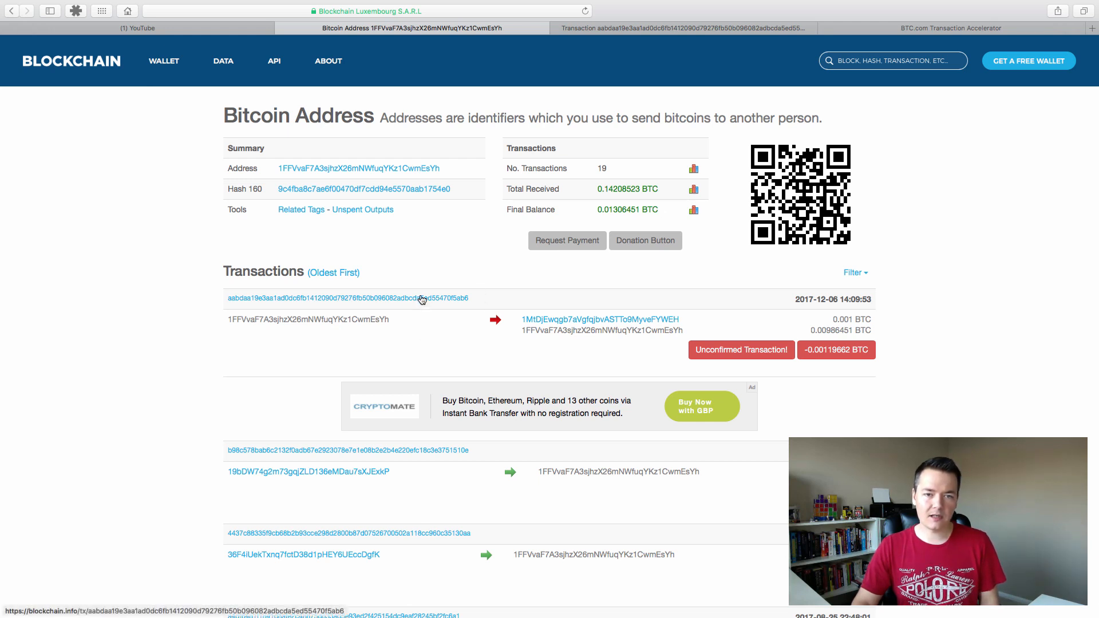
pyautogui.moveTo(277, 301)
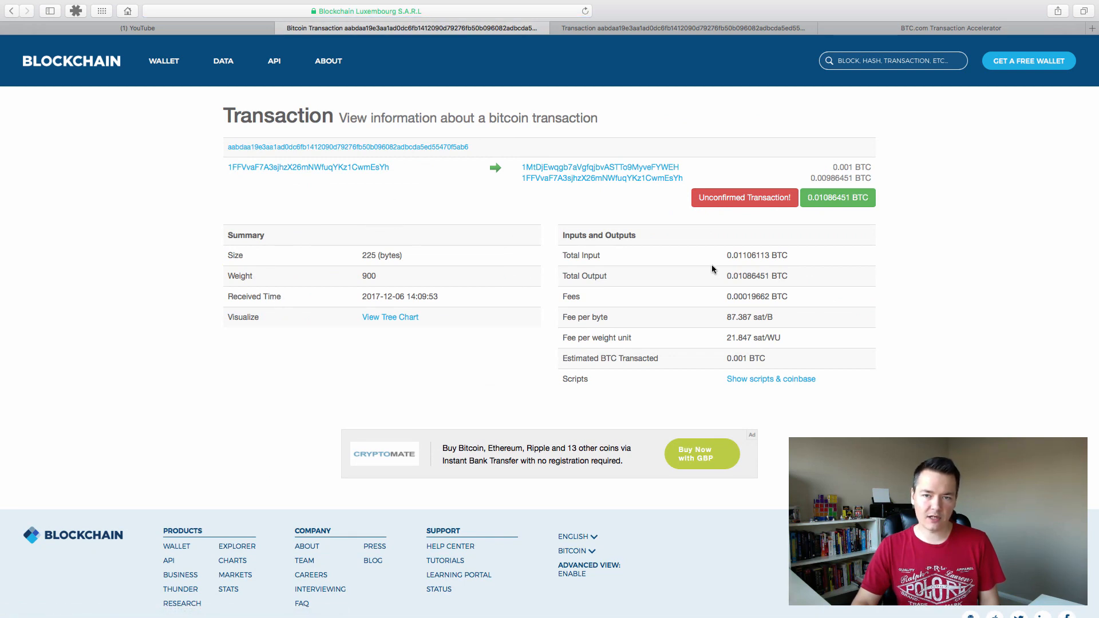
pyautogui.moveTo(757, 296)
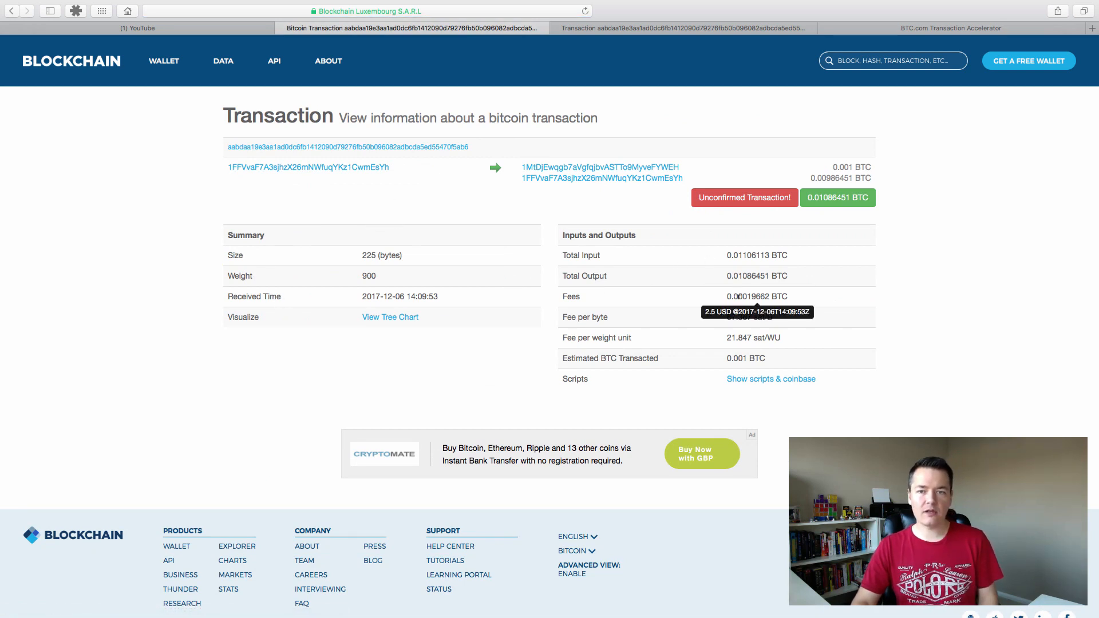
pyautogui.moveTo(810, 300)
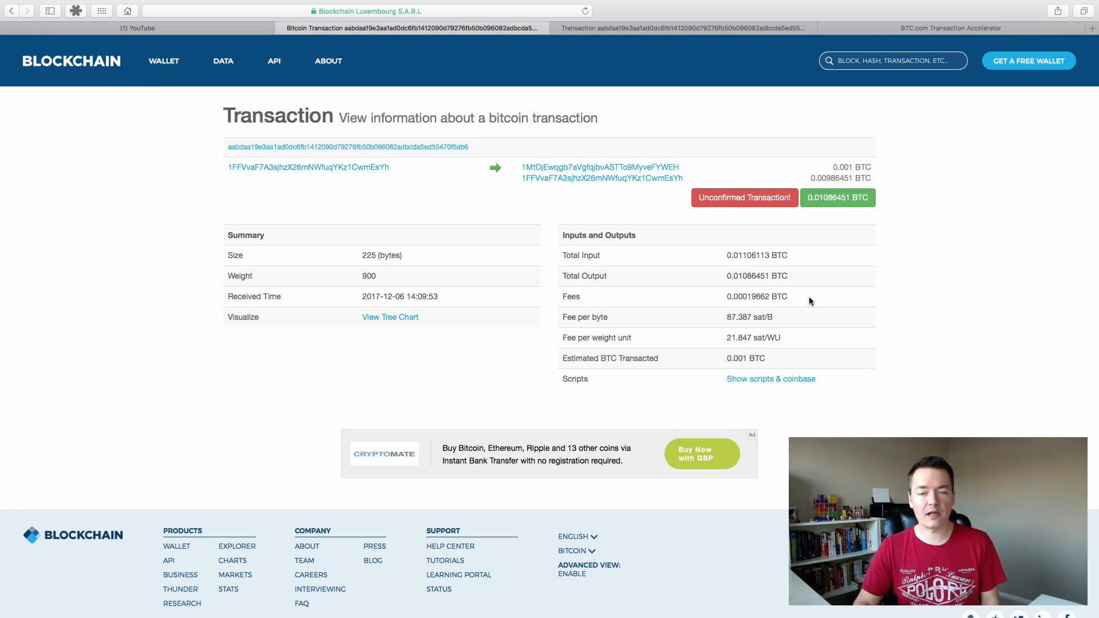
pyautogui.moveTo(797, 302)
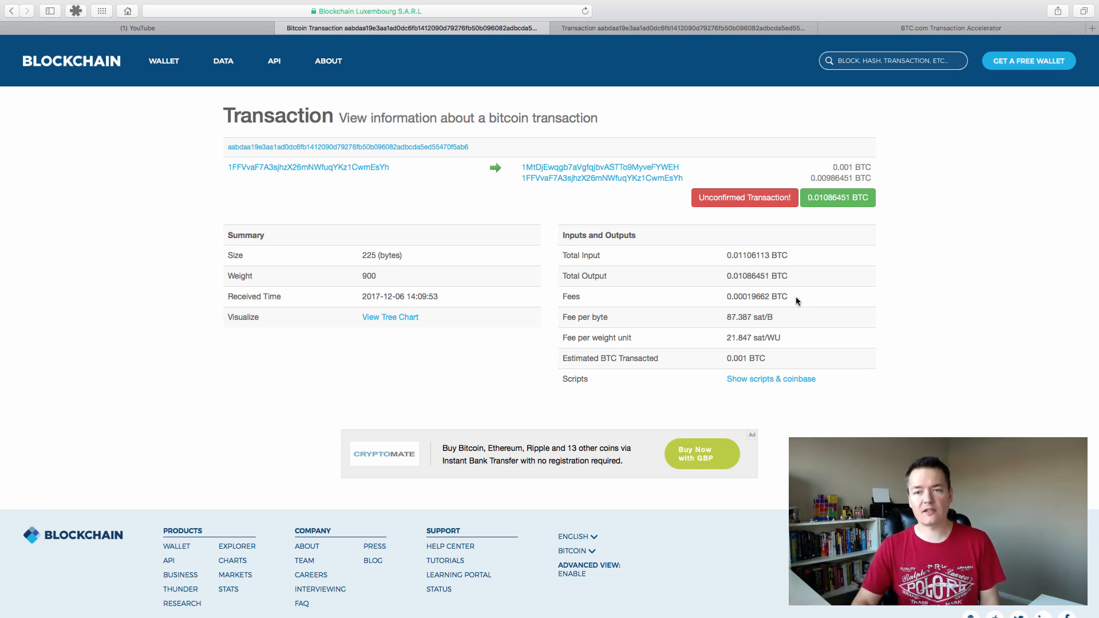
pyautogui.moveTo(810, 301)
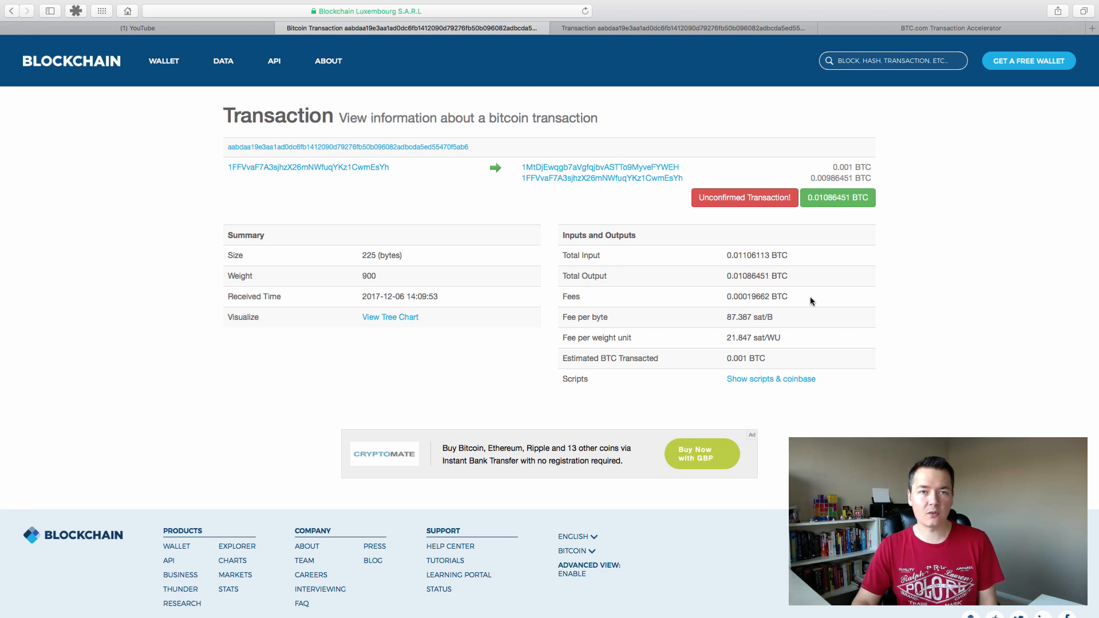
pyautogui.moveTo(519, 208)
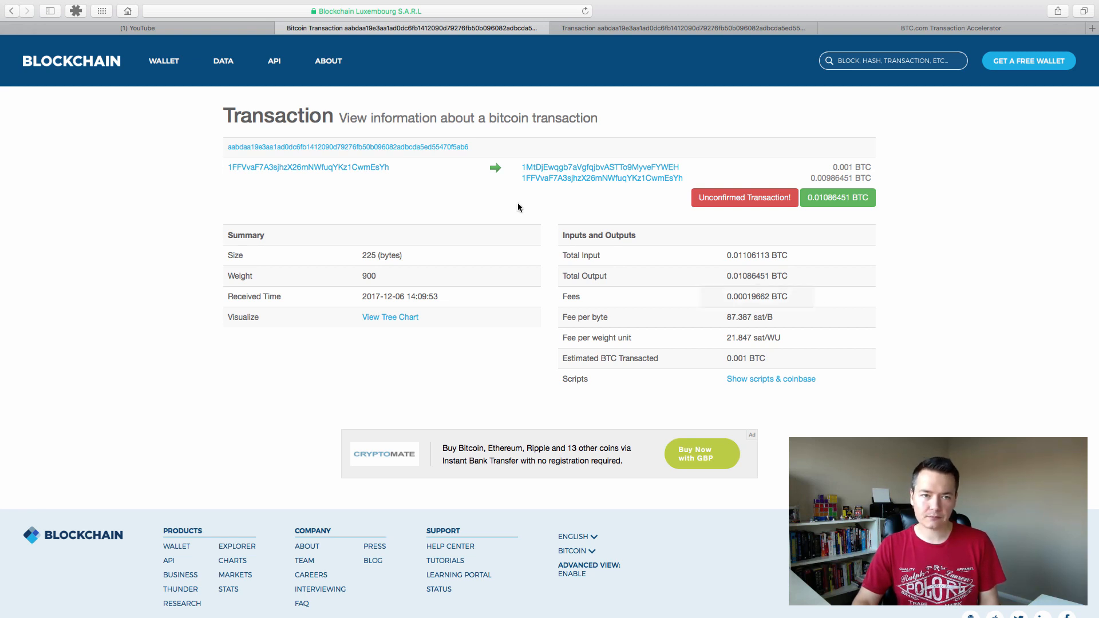
pyautogui.moveTo(475, 152)
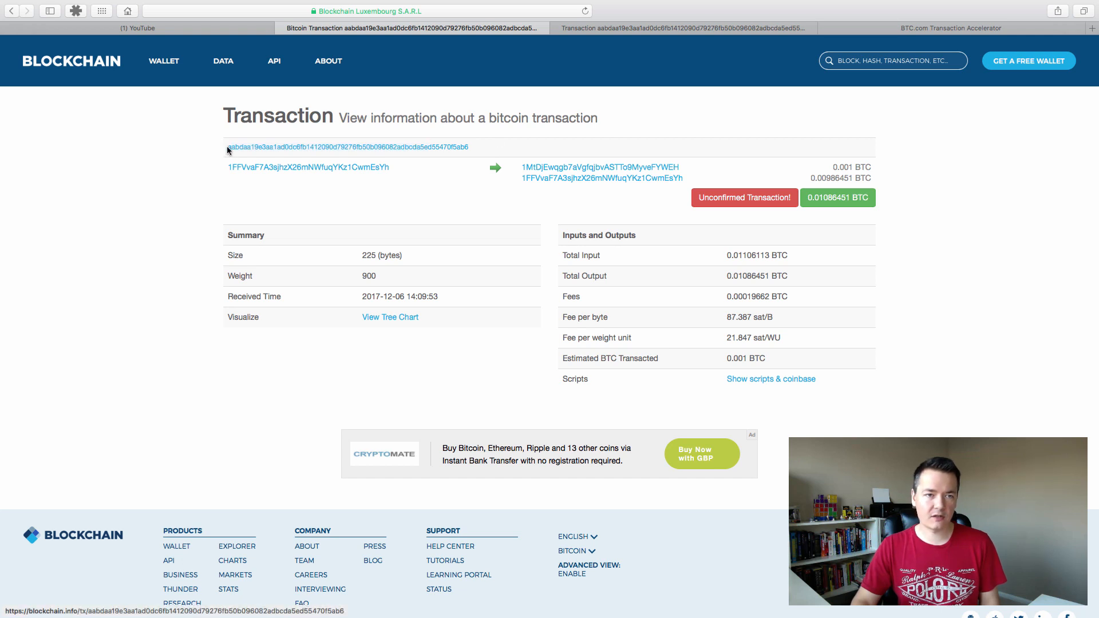
pyautogui.moveTo(469, 150)
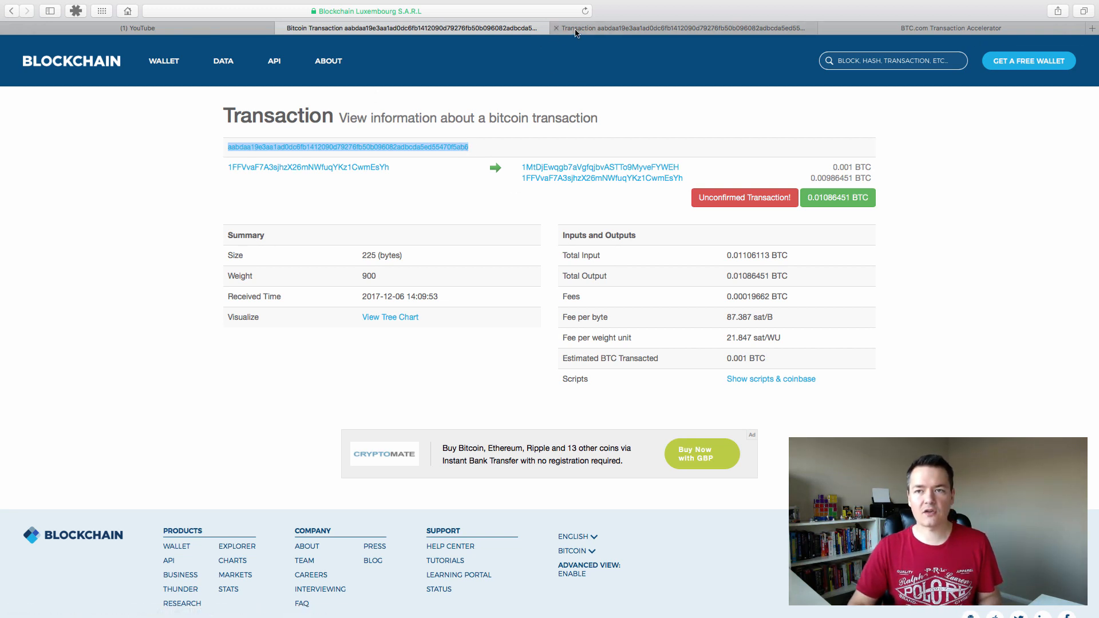
# Reload the BTC.com transaction page and launch its Transaction Accelerator for the unconfirmed transaction
pyautogui.click(681, 28)
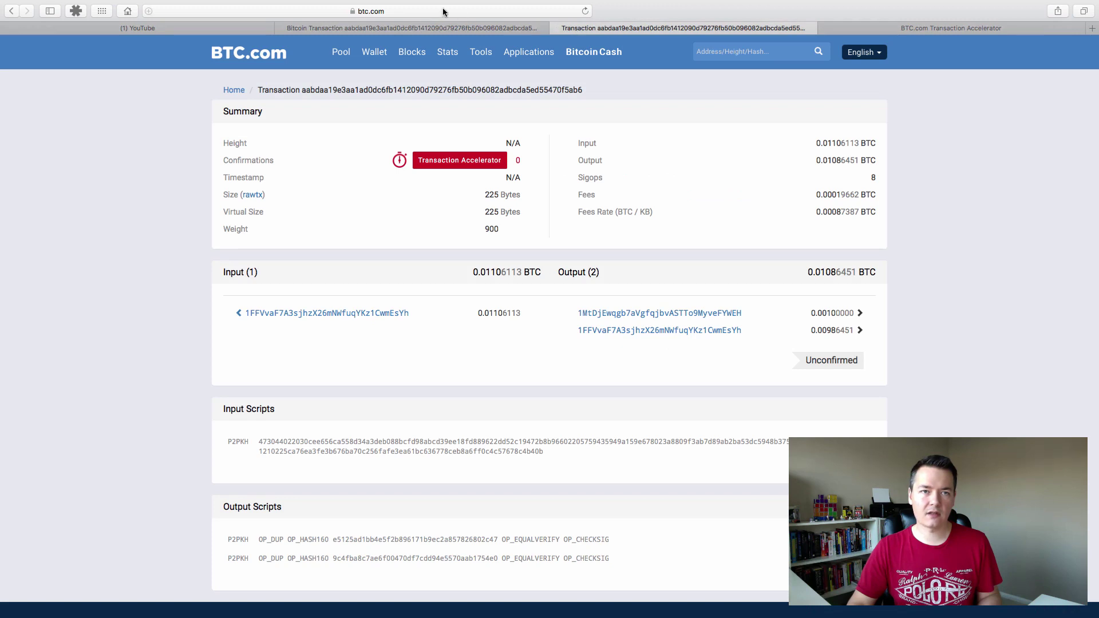
pyautogui.click(365, 10)
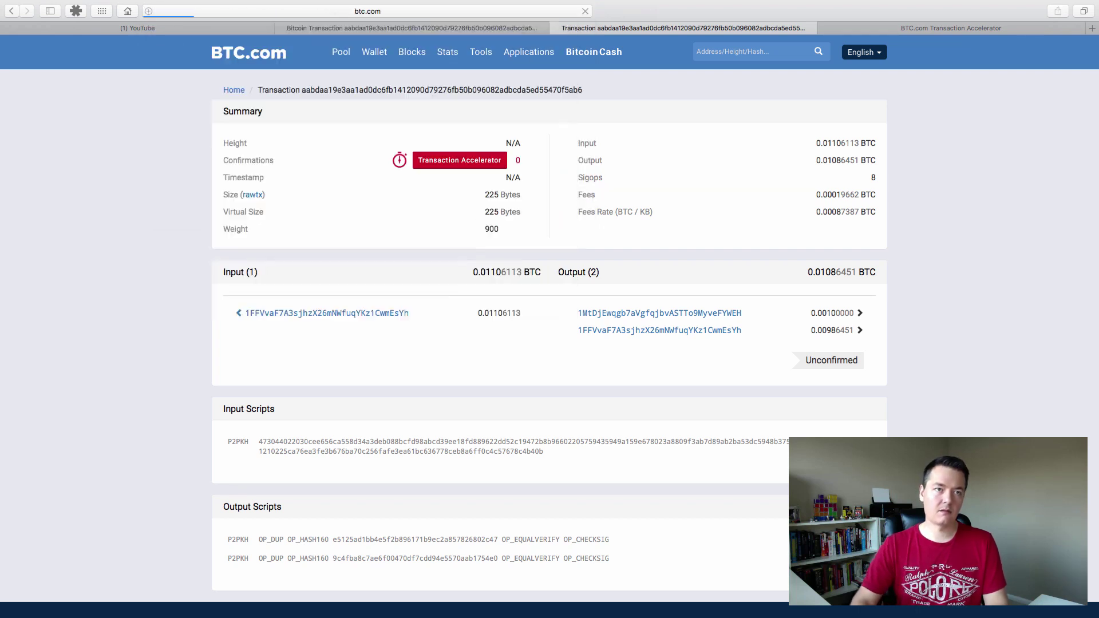
pyautogui.click(248, 53)
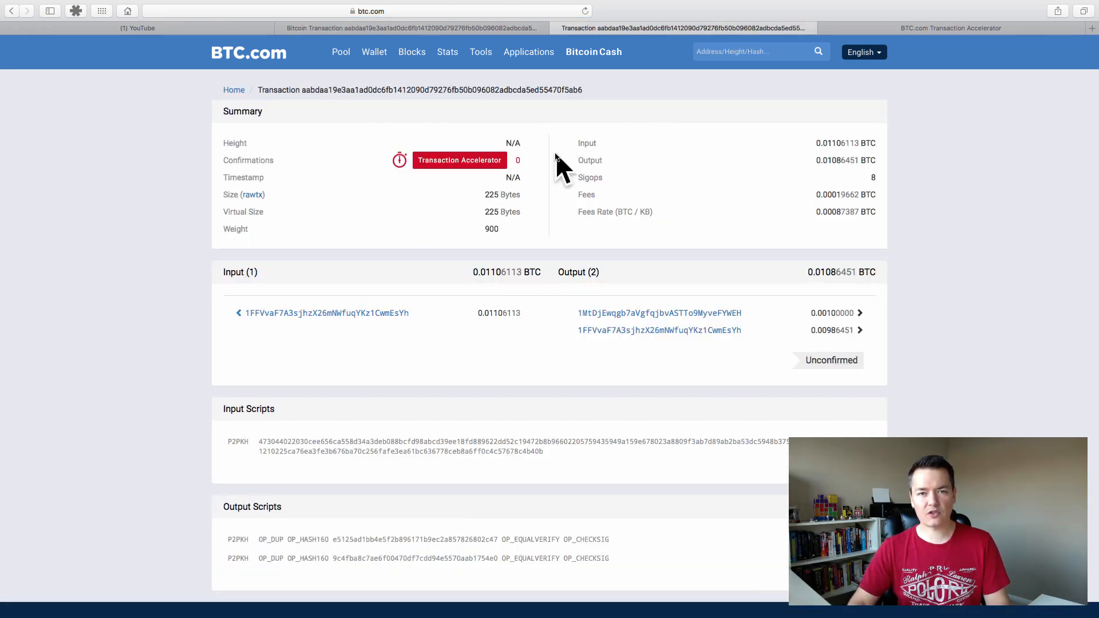
pyautogui.moveTo(516, 78)
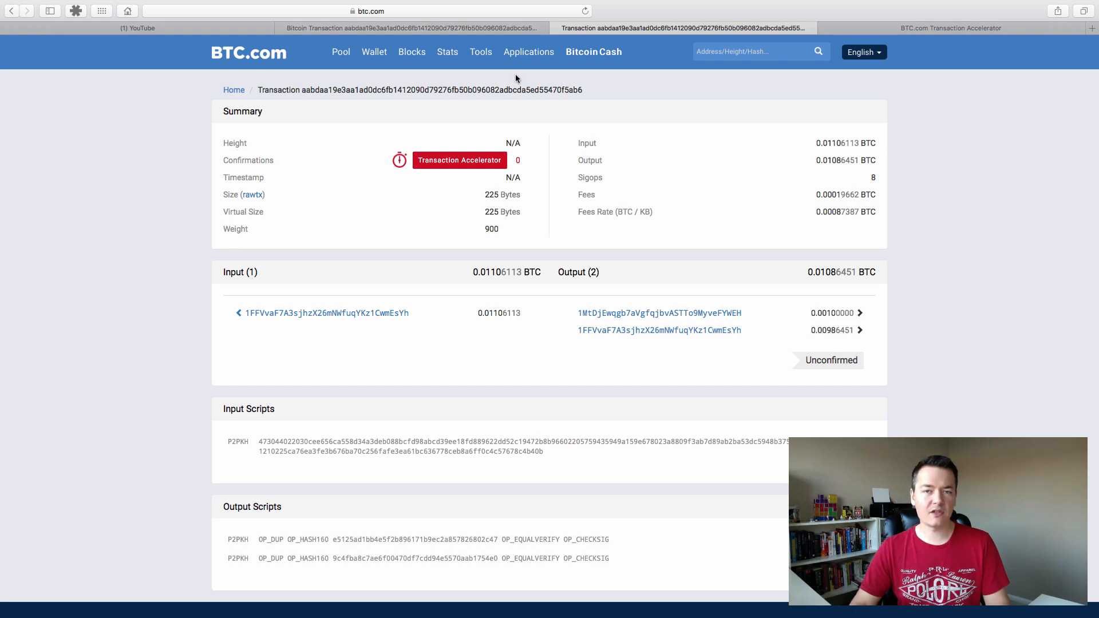
pyautogui.moveTo(727, 74)
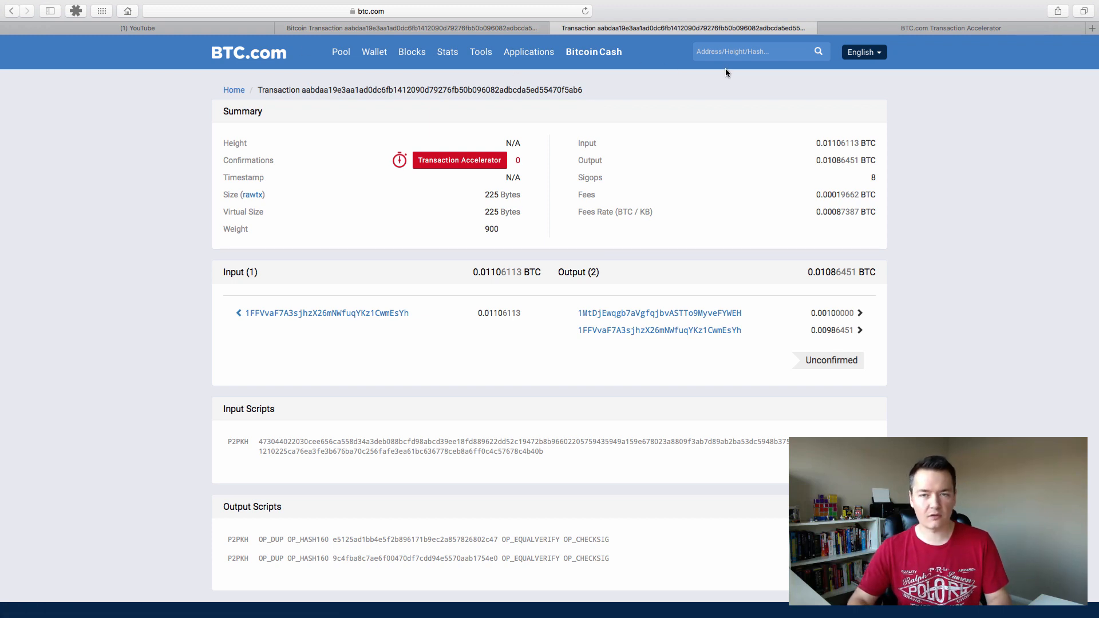
pyautogui.moveTo(410, 262)
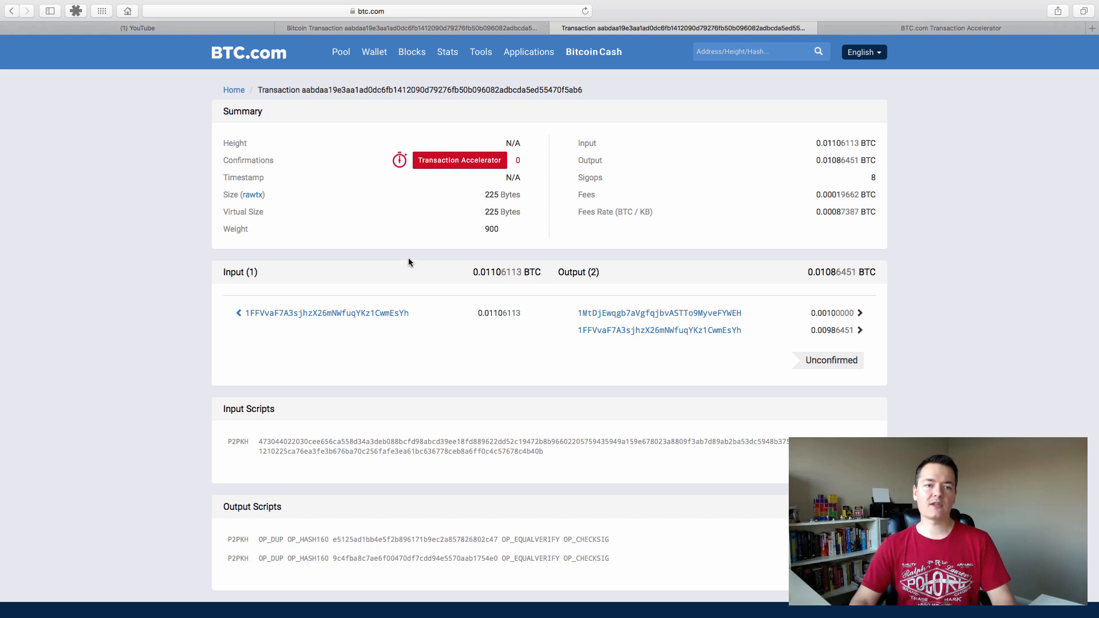
pyautogui.moveTo(633, 345)
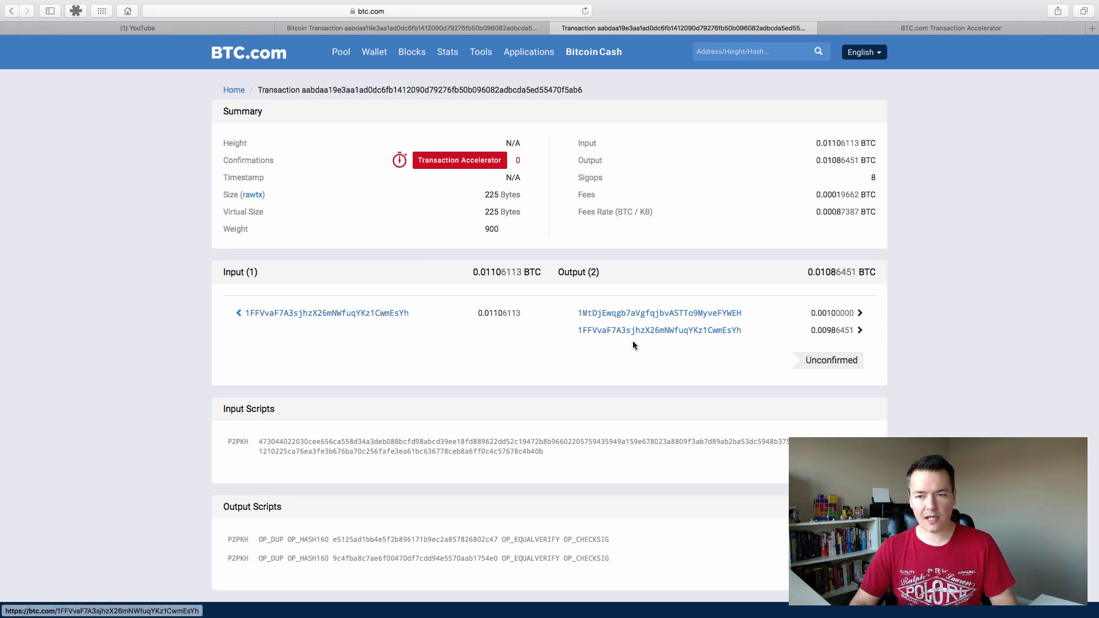
pyautogui.moveTo(807, 312)
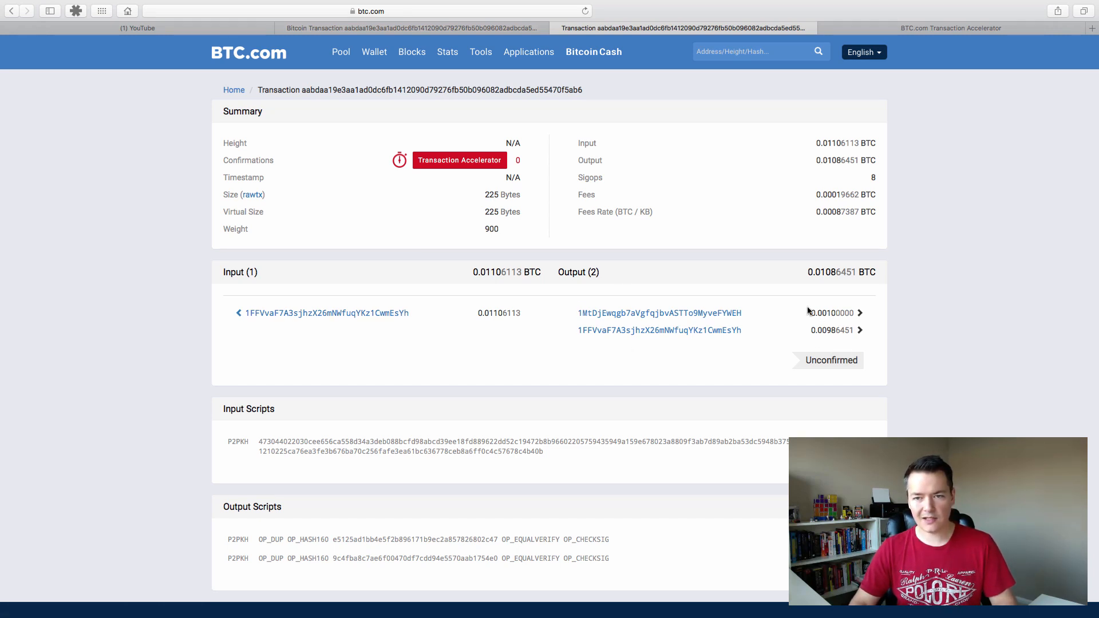
pyautogui.moveTo(844, 312)
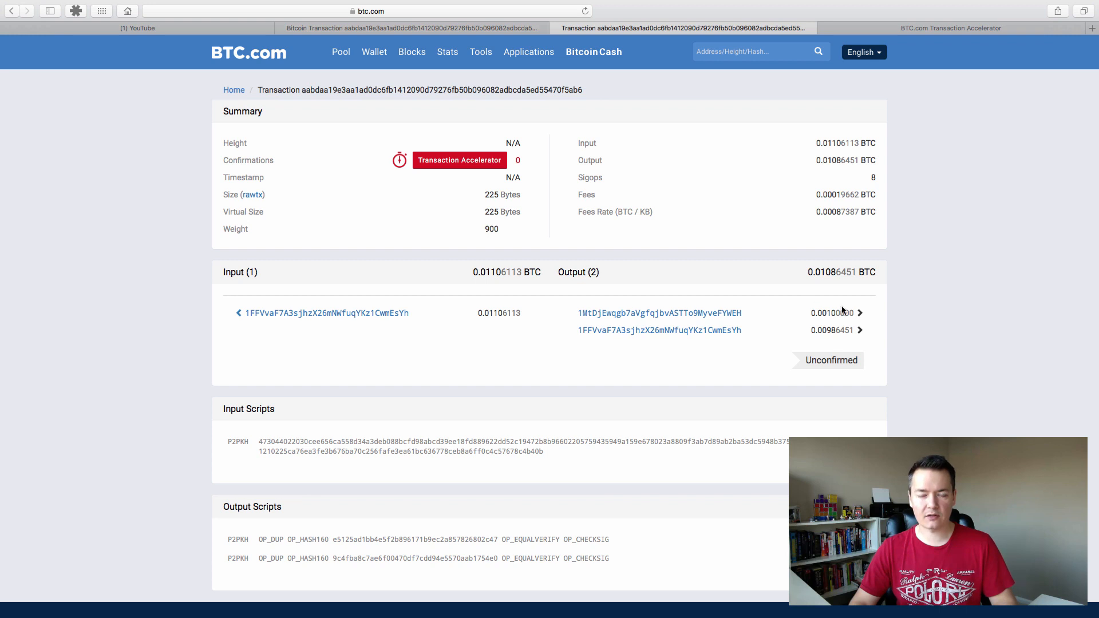
pyautogui.moveTo(678, 204)
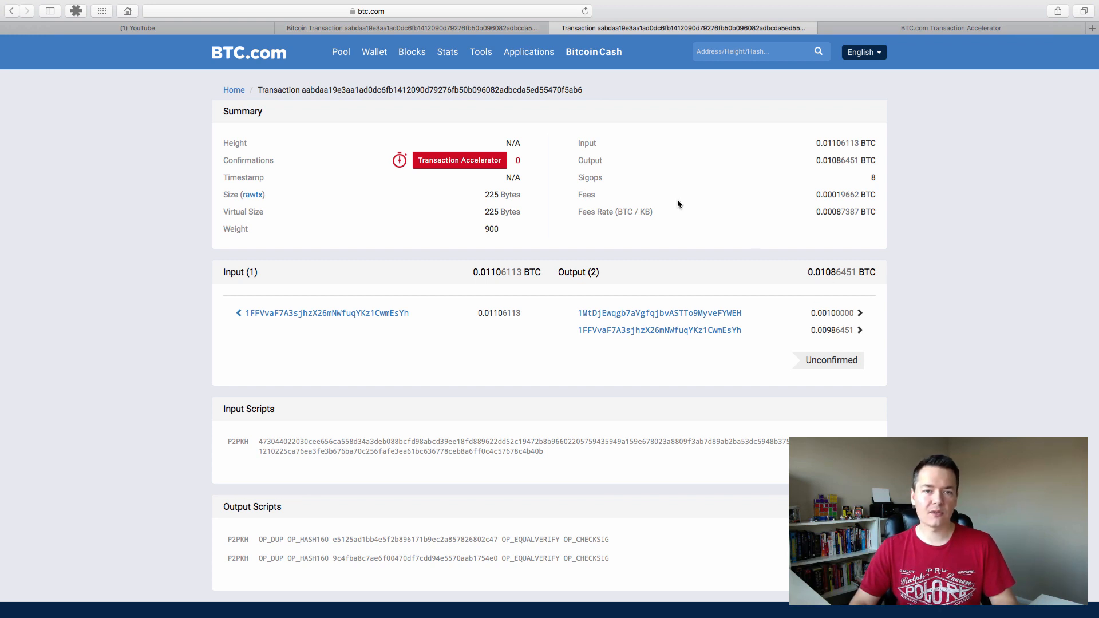
pyautogui.moveTo(459, 161)
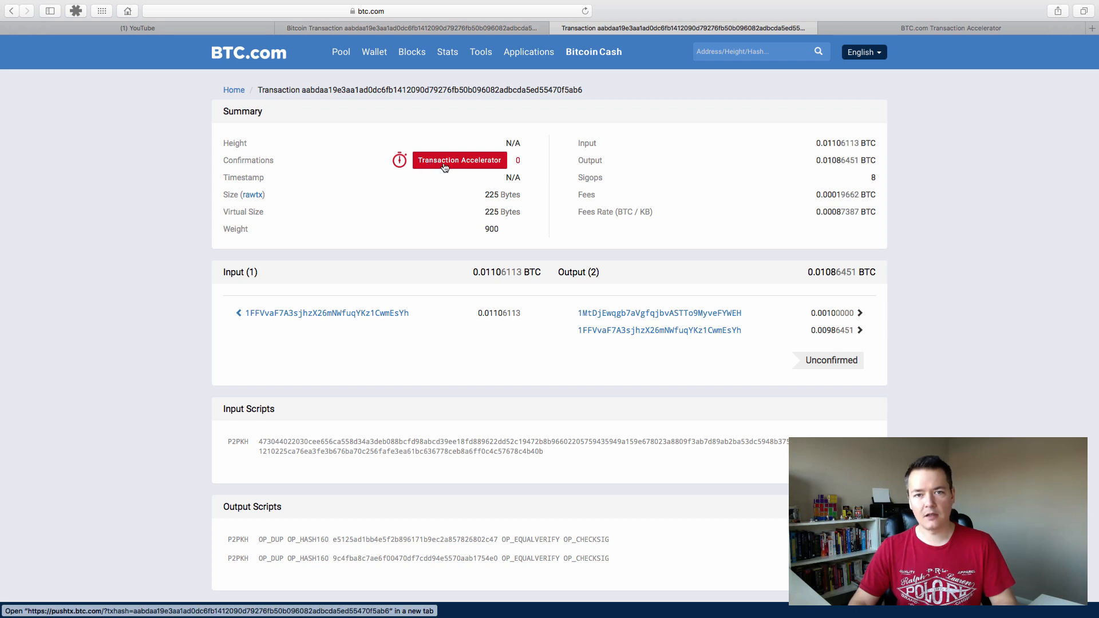
pyautogui.click(460, 161)
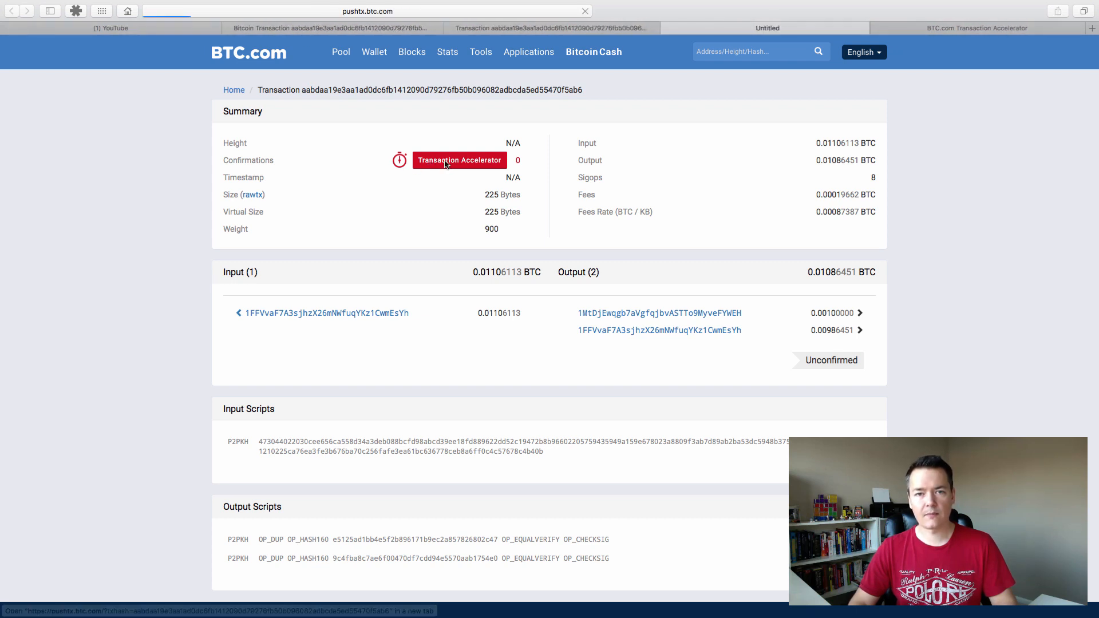
# Reach the acceleration form (225-byte tx, $64.85) and request an email once it confirms
pyautogui.click(459, 161)
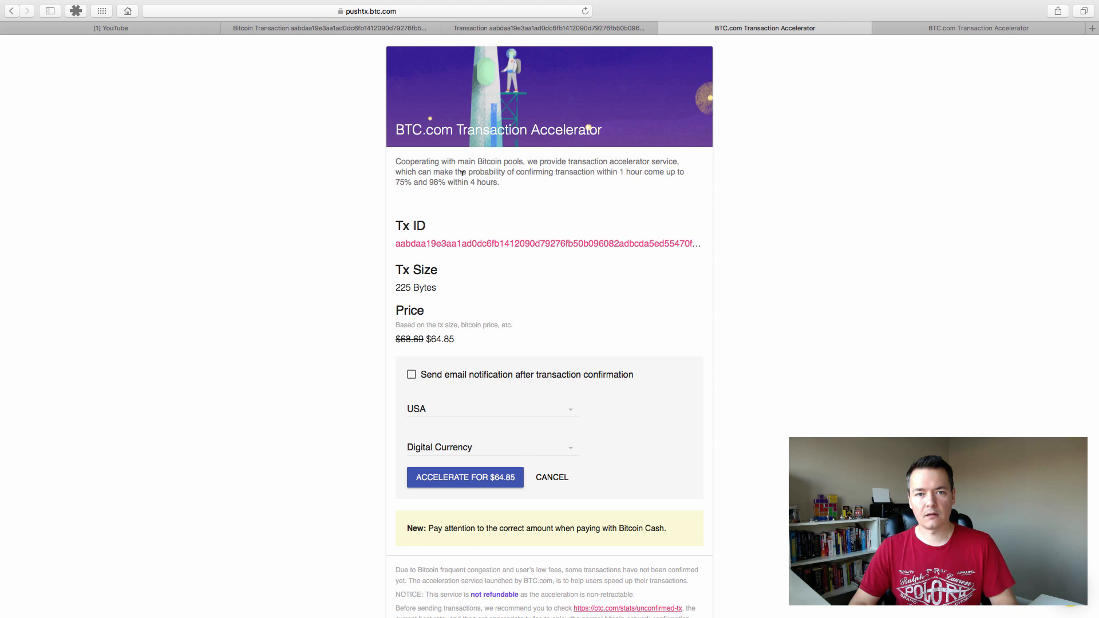
pyautogui.scroll(-3)
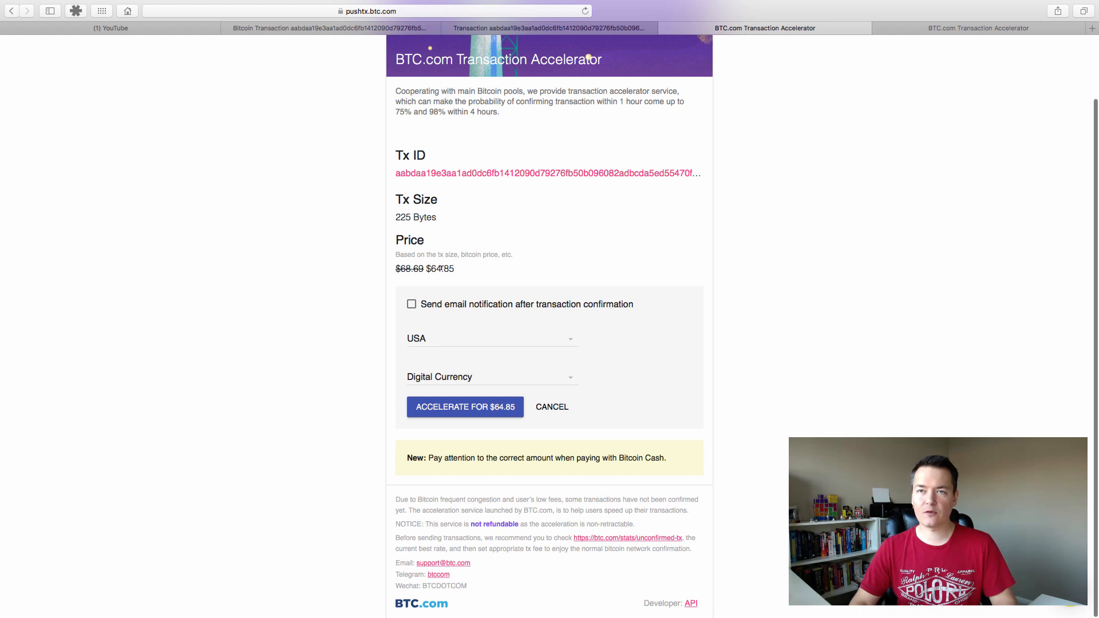
pyautogui.moveTo(570, 277)
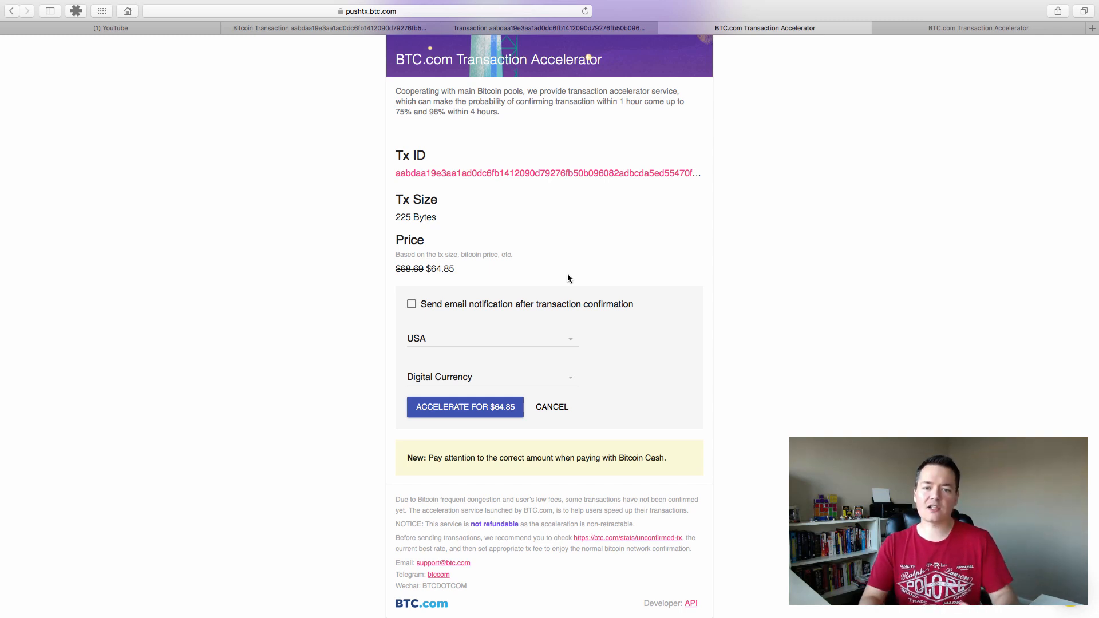
pyautogui.moveTo(539, 251)
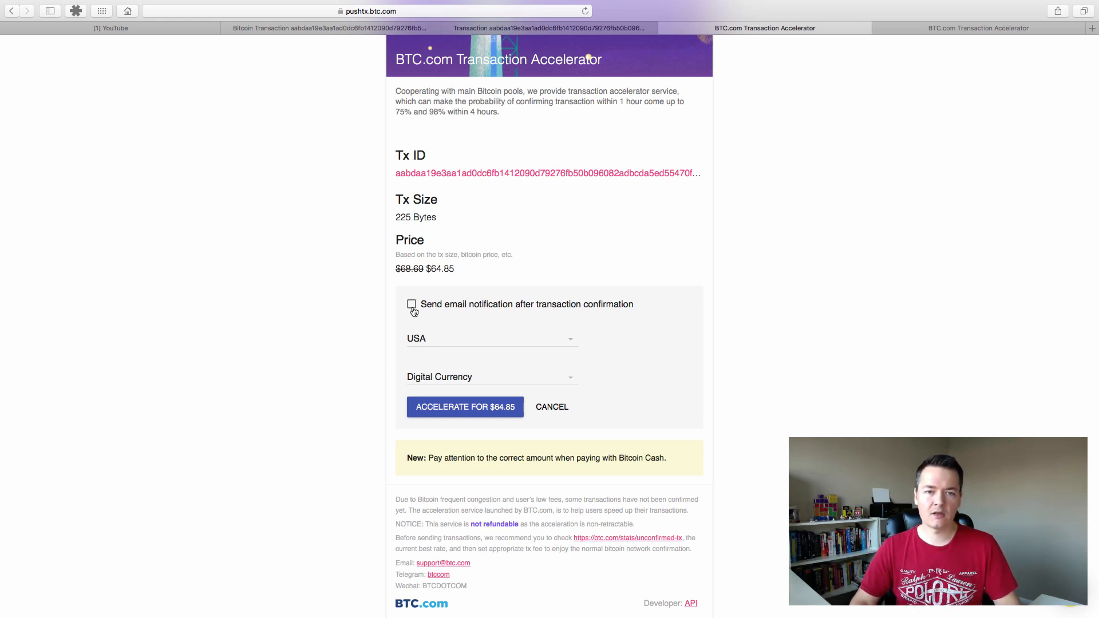
pyautogui.click(411, 304)
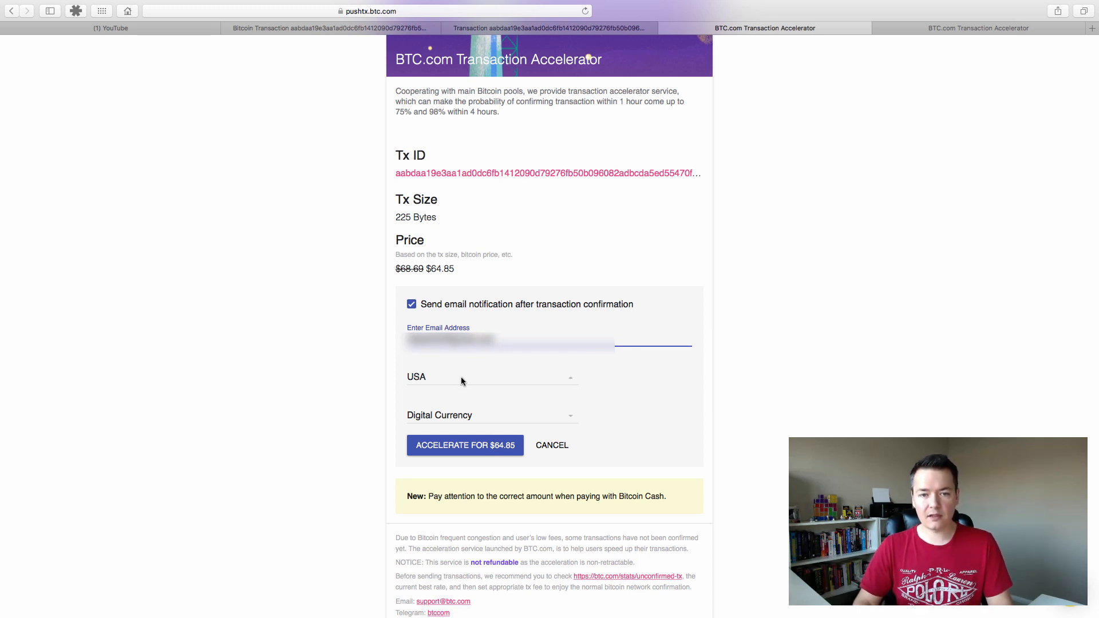
# Set region to Europe, keep Digital Currency payment, and submit the $64.85 acceleration
pyautogui.click(491, 377)
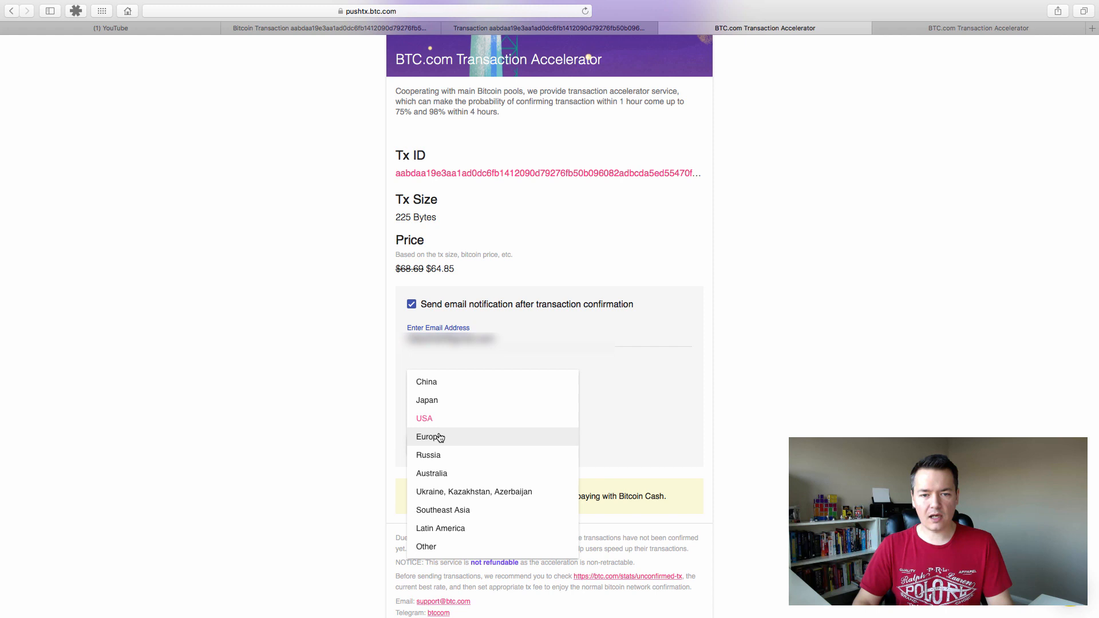
pyautogui.click(429, 436)
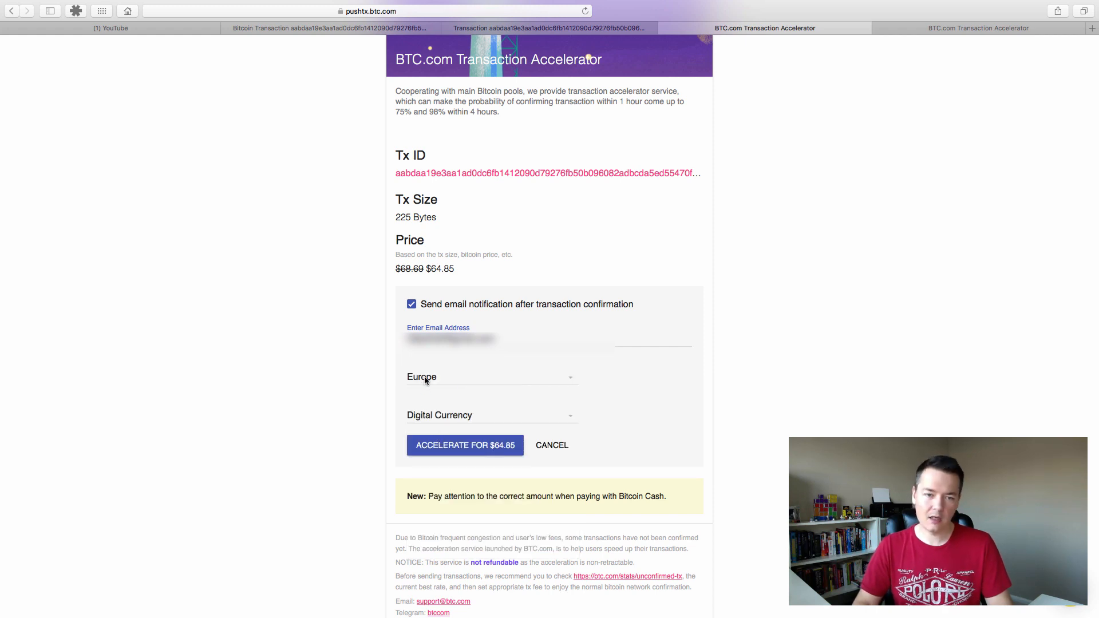
pyautogui.moveTo(553, 428)
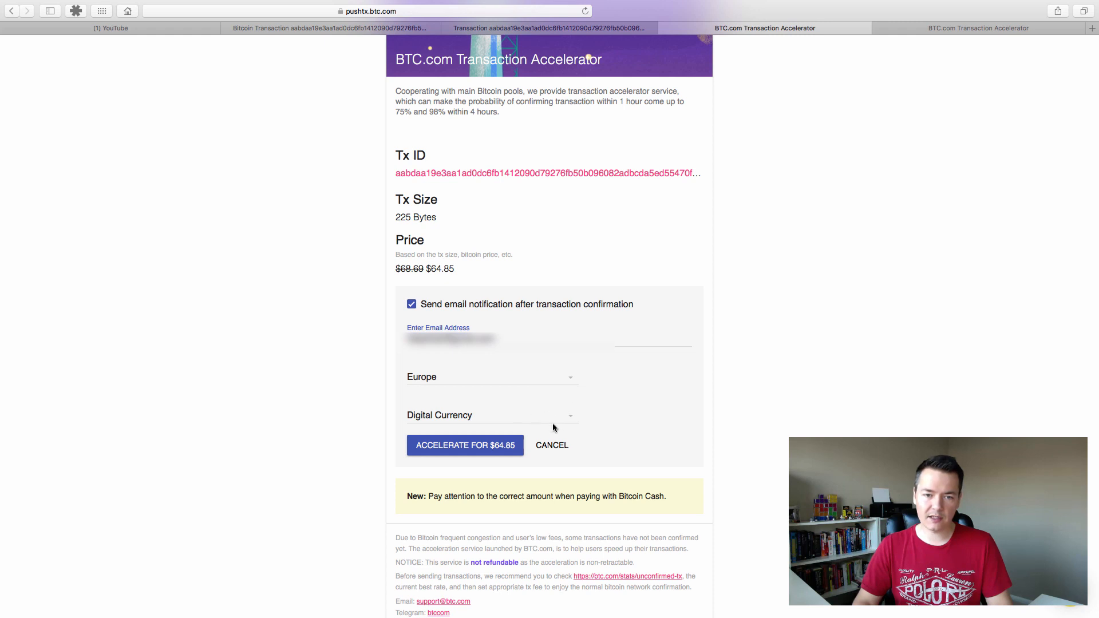
pyautogui.click(491, 414)
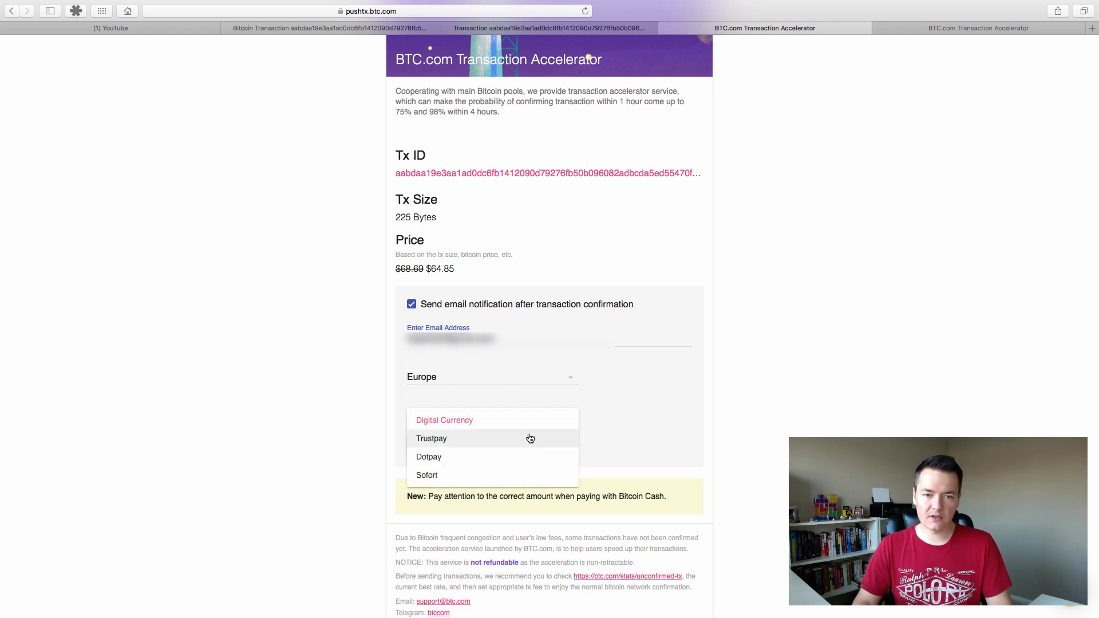
pyautogui.moveTo(446, 475)
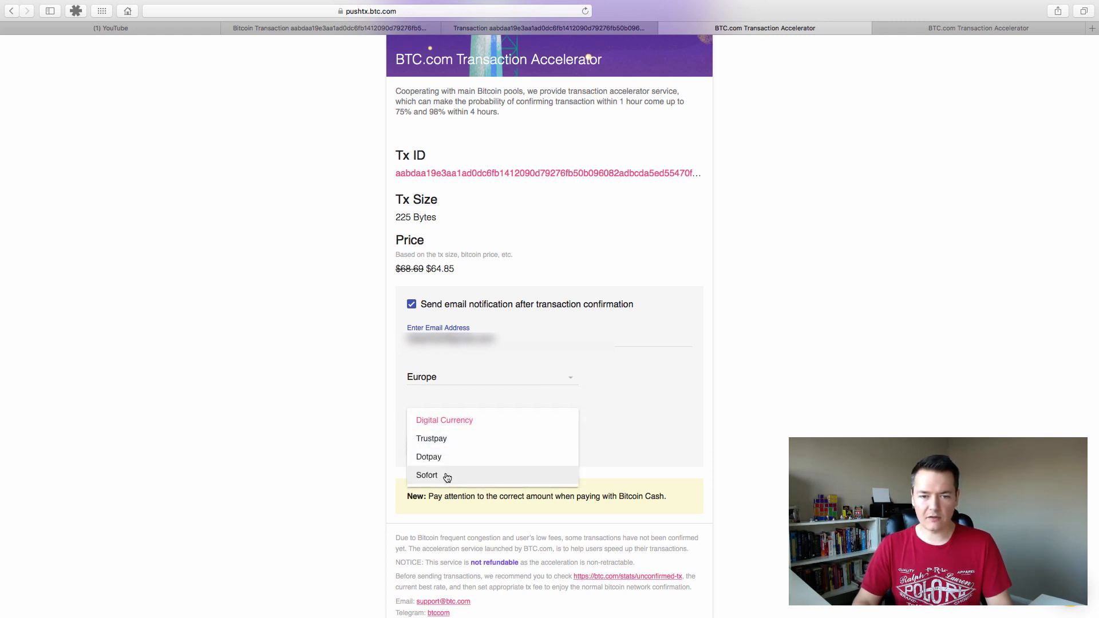
pyautogui.click(444, 420)
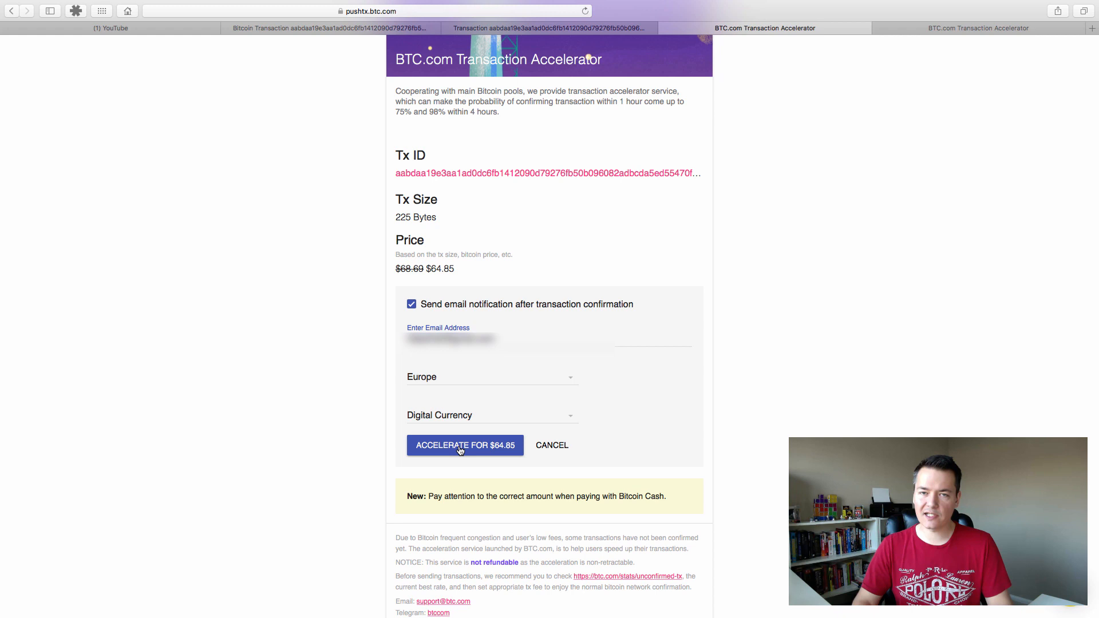
pyautogui.click(463, 445)
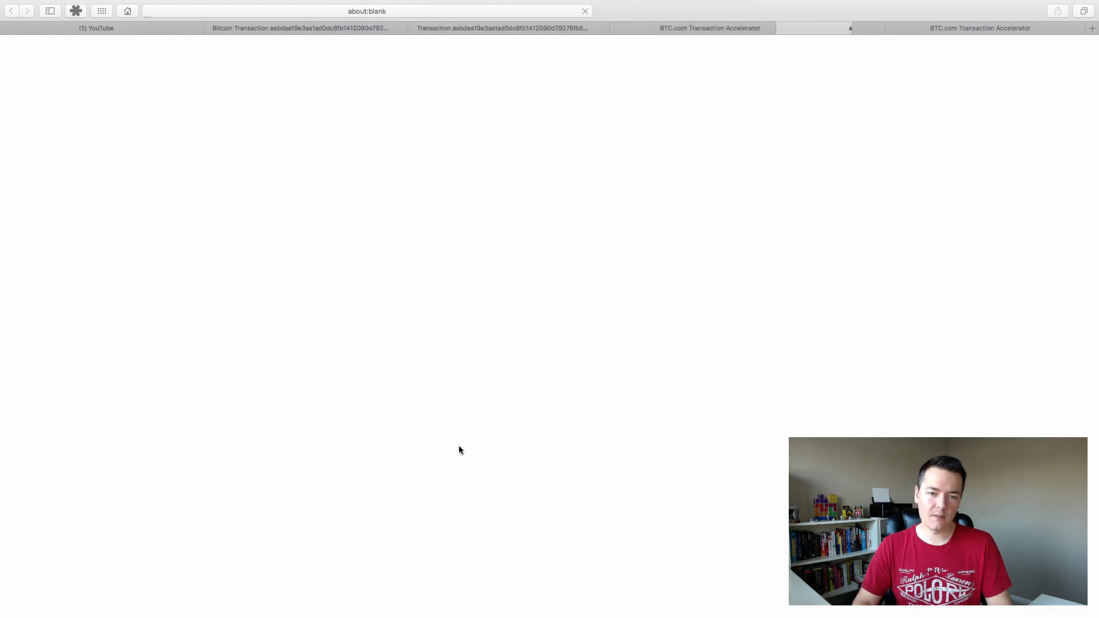
# Switch to the Bitcoin Cash payment page asking for 0.04739219 BCH, awaiting payment
pyautogui.click(813, 27)
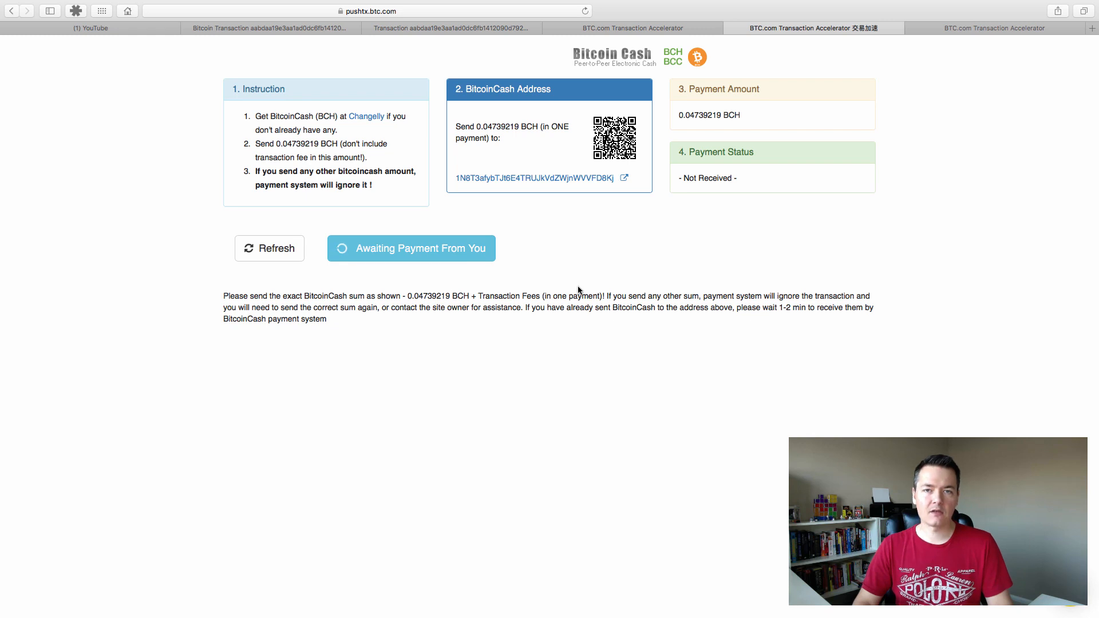
pyautogui.moveTo(588, 282)
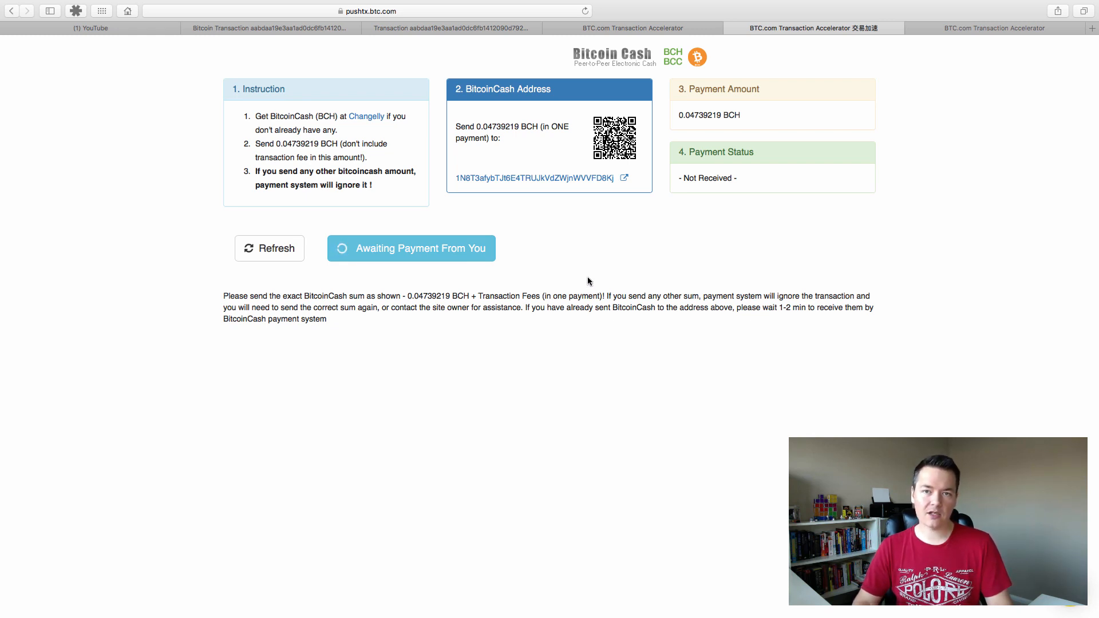
pyautogui.moveTo(567, 260)
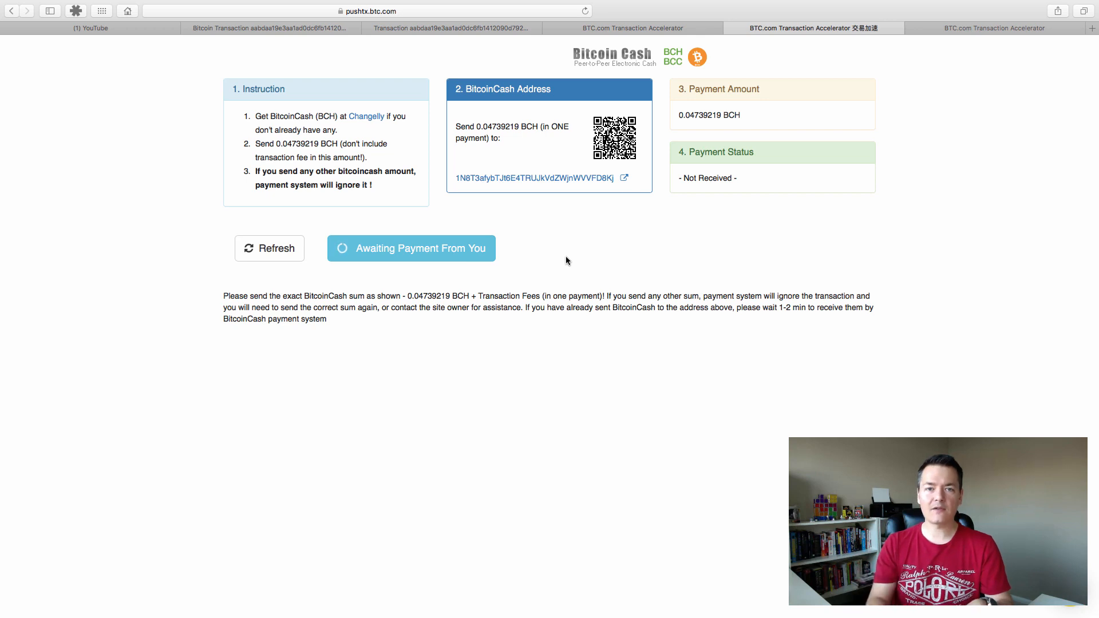
pyautogui.moveTo(572, 242)
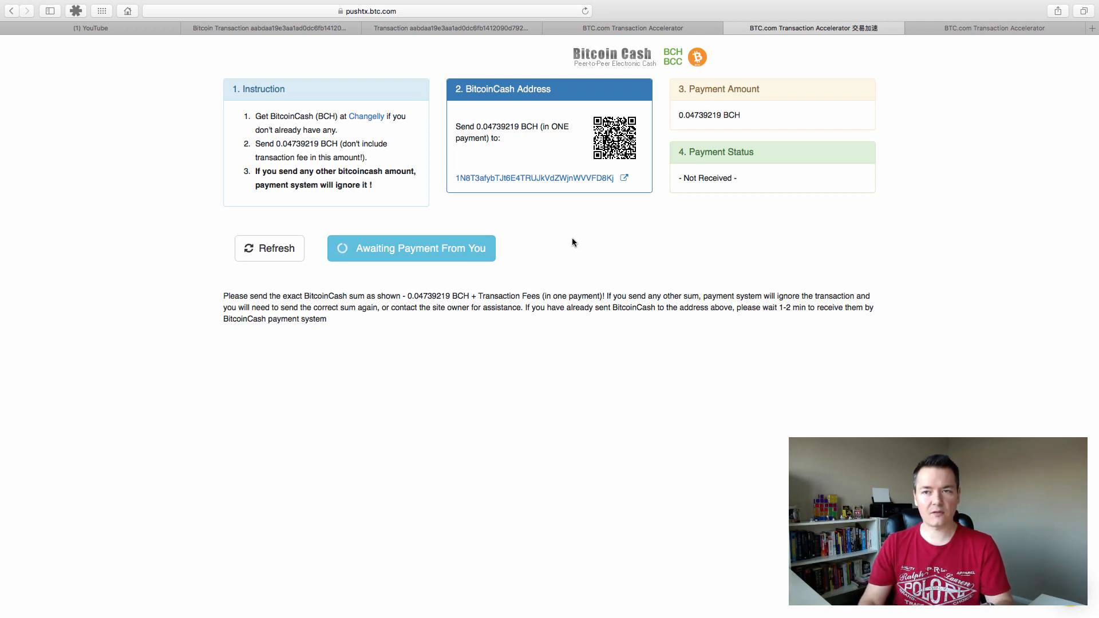